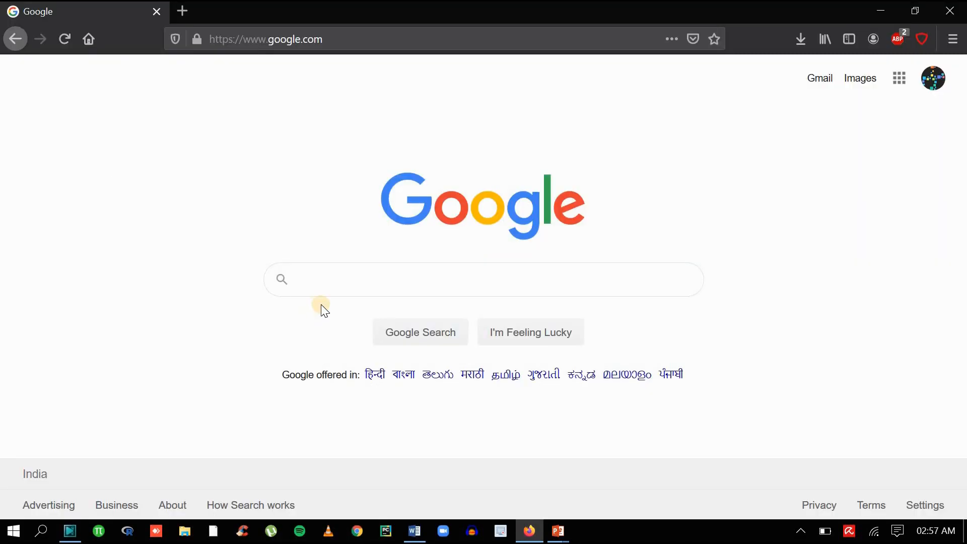
Step: Search Google for 's&p 500 yahoo' and go to the Yahoo Finance S&P 500 quote page
{"action": "type", "text": "s"}
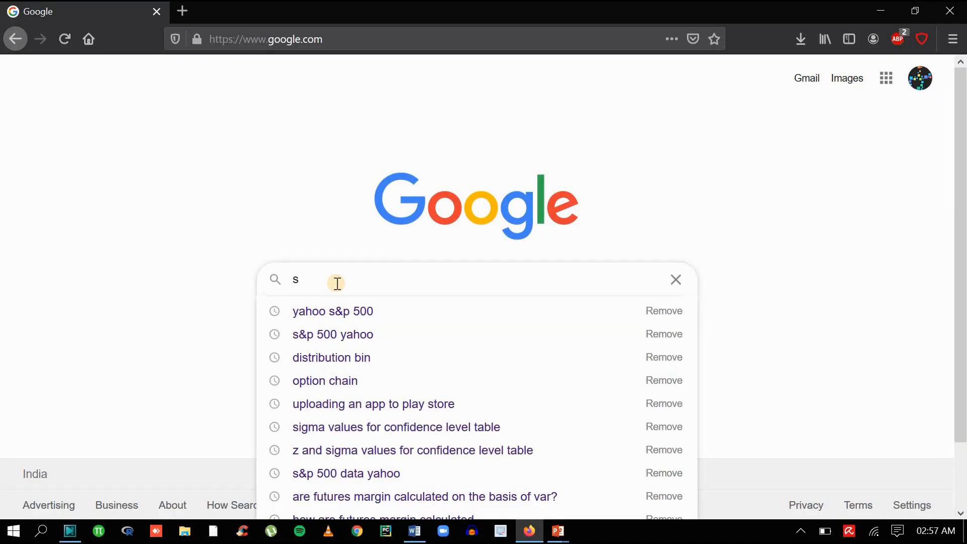
{"action": "type", "text": "&p 50"}
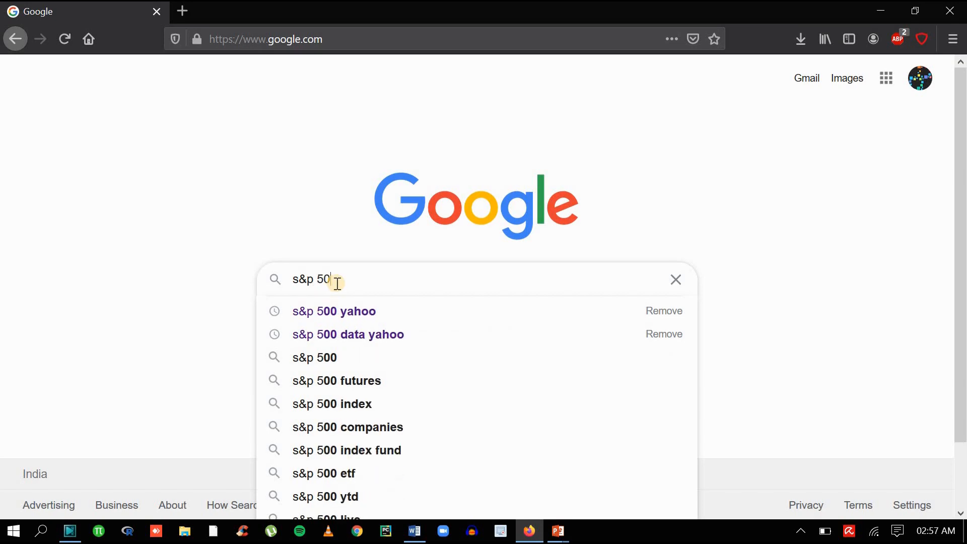
{"action": "left_click", "coordinate": [333, 311]}
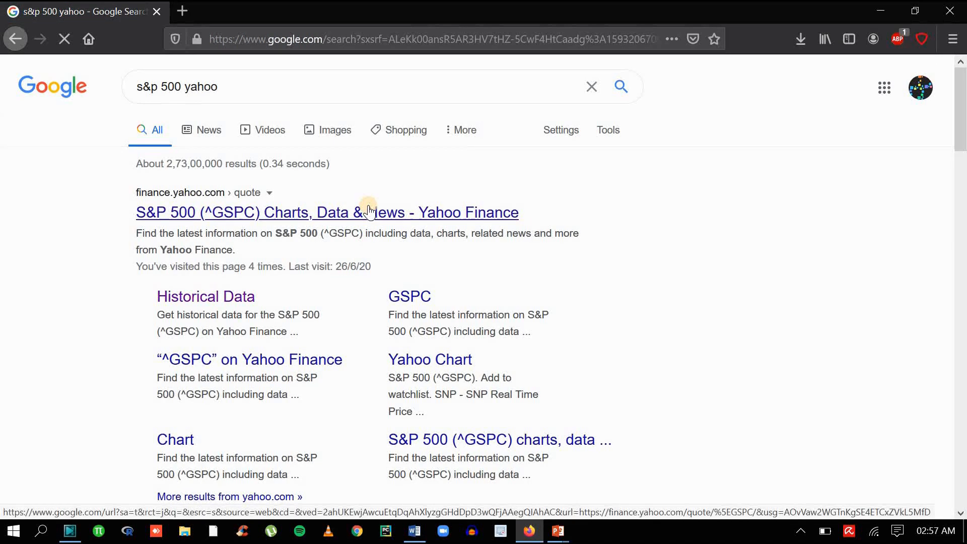
{"action": "left_click", "coordinate": [326, 213]}
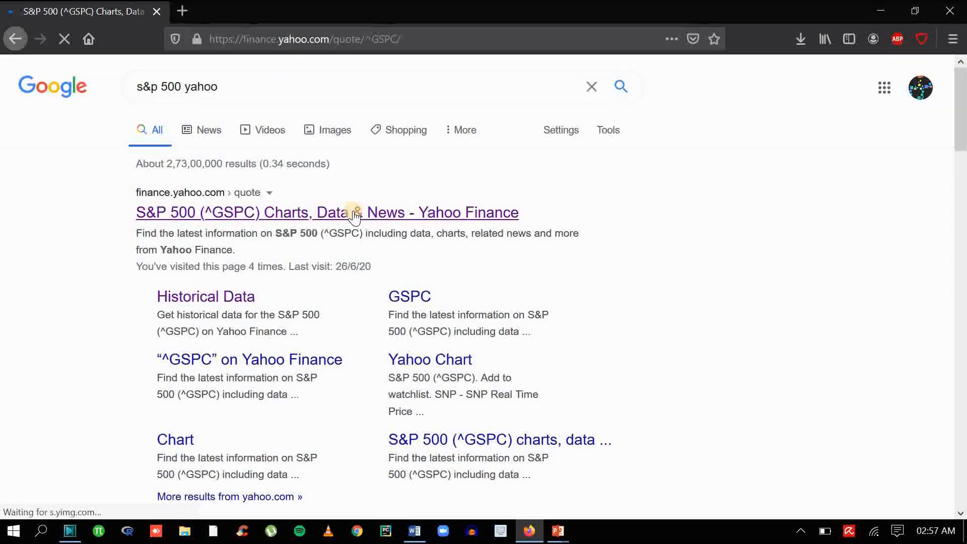
Step: Scroll the quote page and switch to the S&P 500 Historical Data table of daily prices
{"action": "left_click", "coordinate": [327, 213]}
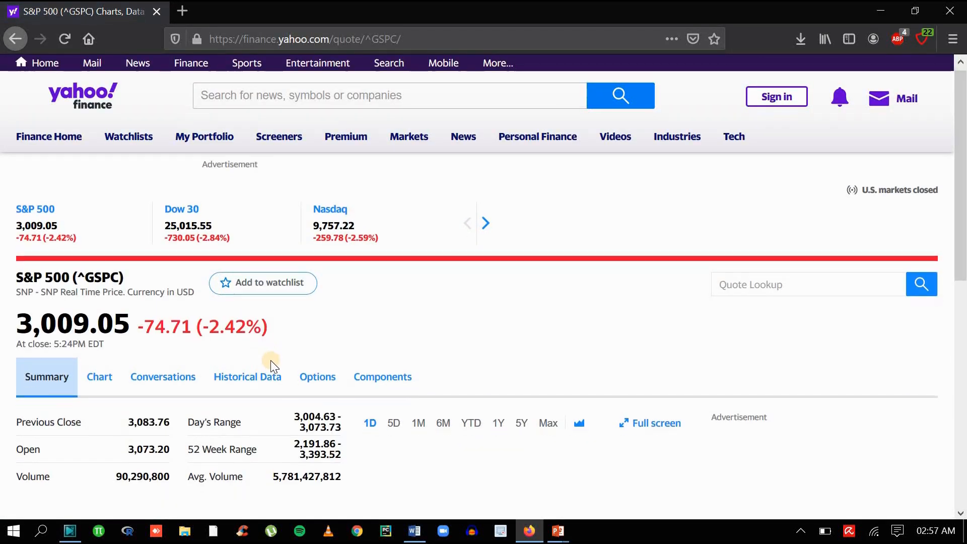
{"action": "scroll", "scroll_direction": "down", "scroll_amount": 3}
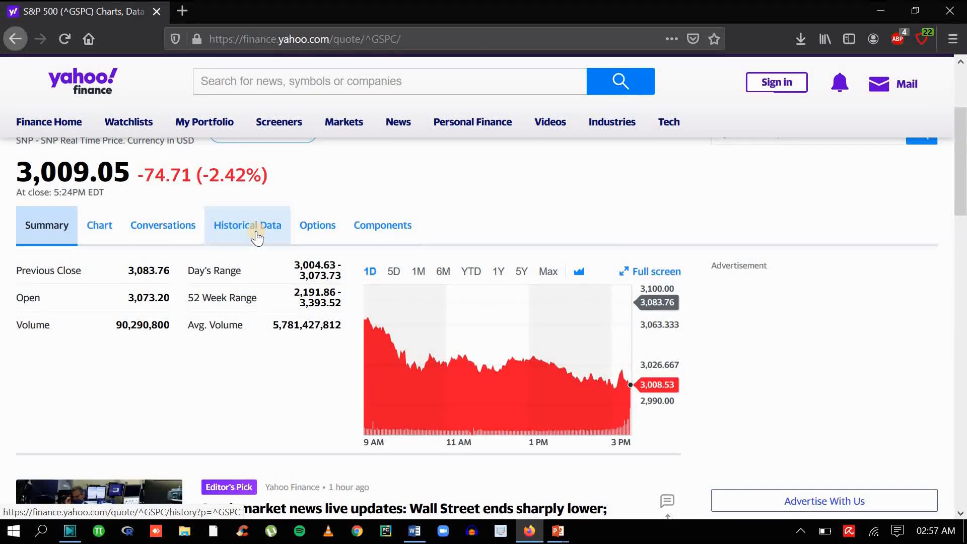
{"action": "left_click", "coordinate": [248, 225]}
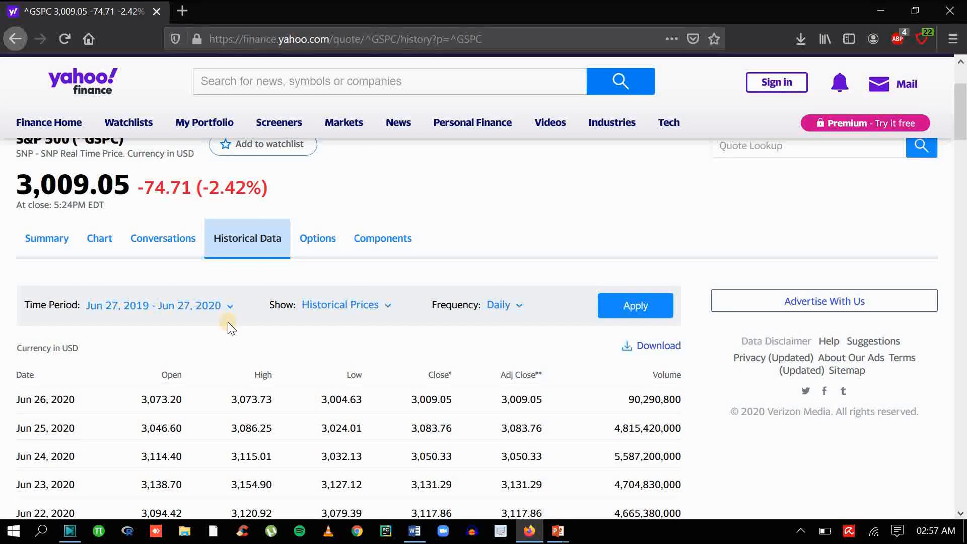
{"action": "mouse_move", "coordinate": [182, 325]}
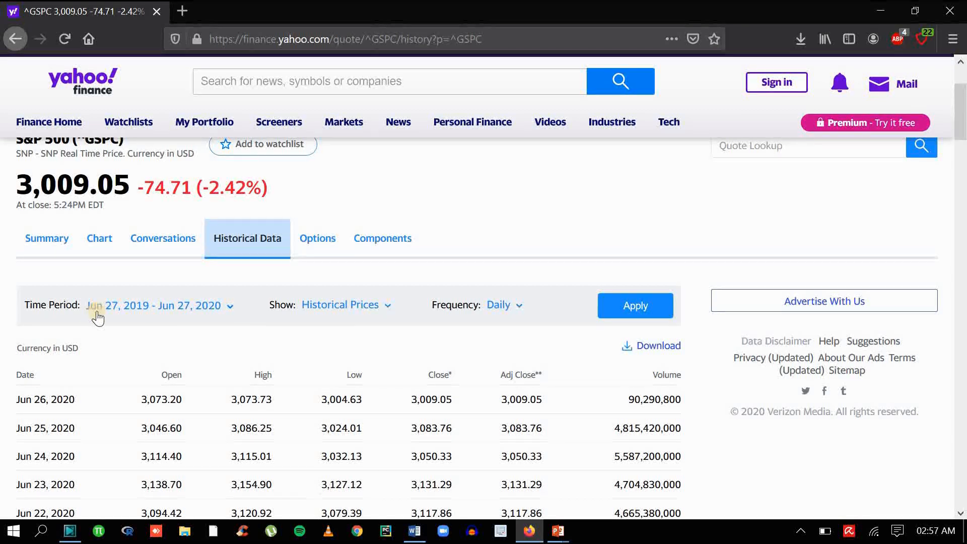
{"action": "mouse_move", "coordinate": [136, 319]}
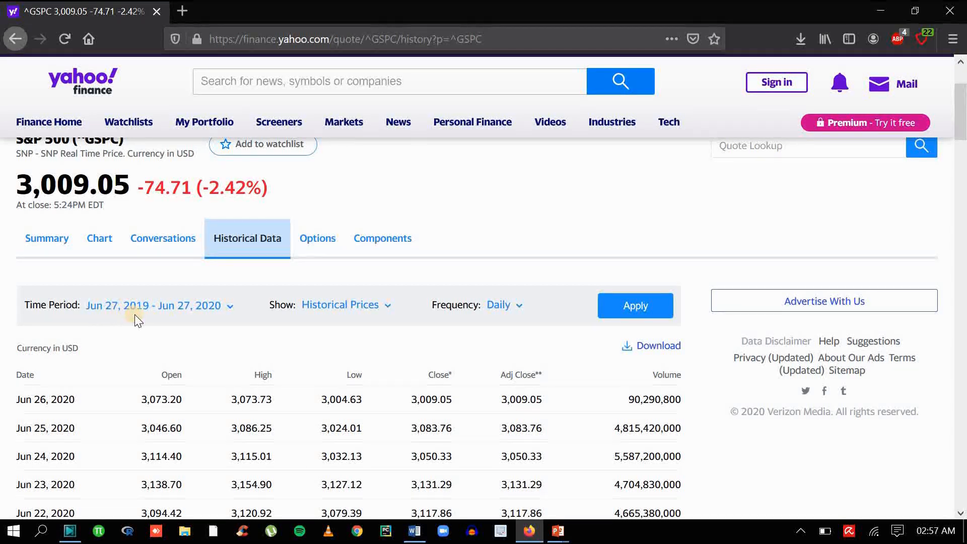
Step: Set the historical data time period to start on June 26, 2019
{"action": "left_click", "coordinate": [159, 305]}
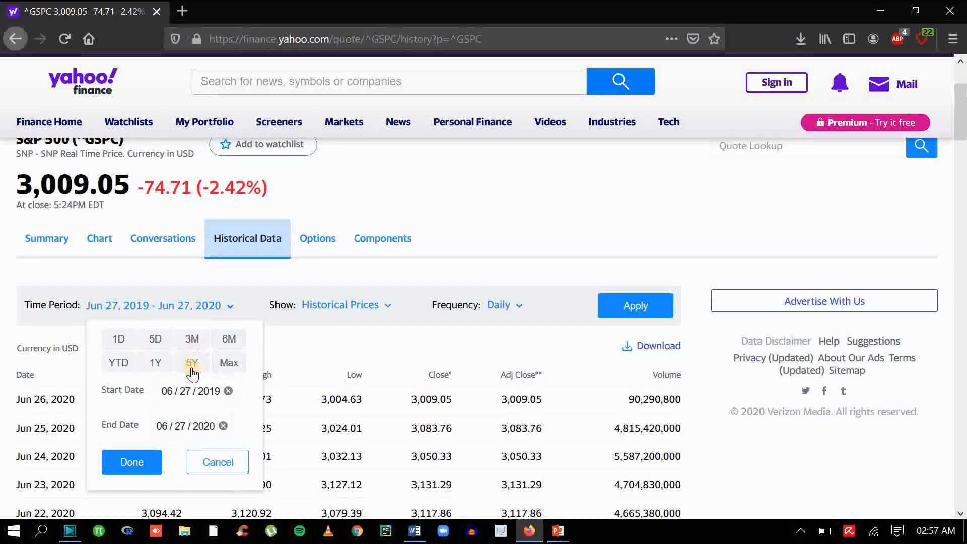
{"action": "left_click", "coordinate": [197, 391]}
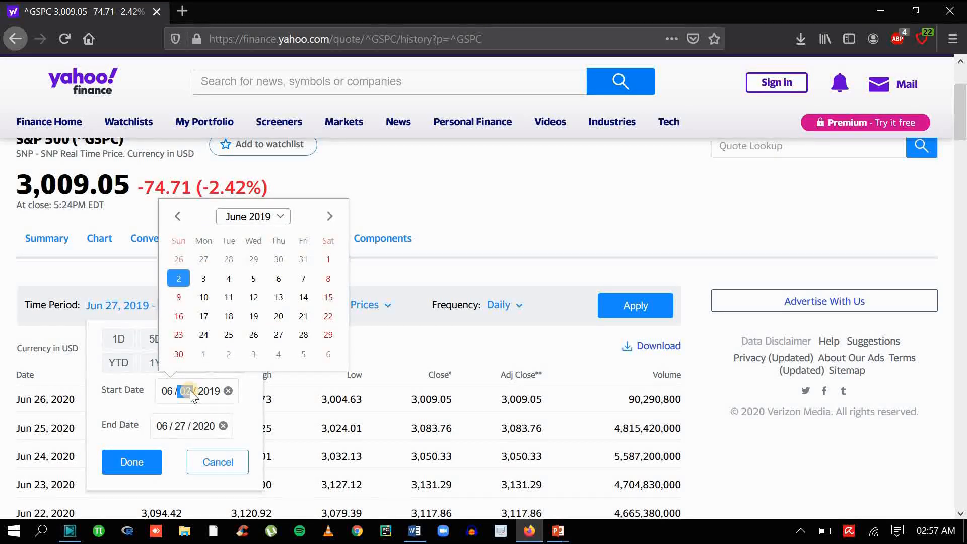
{"action": "left_click", "coordinate": [253, 335]}
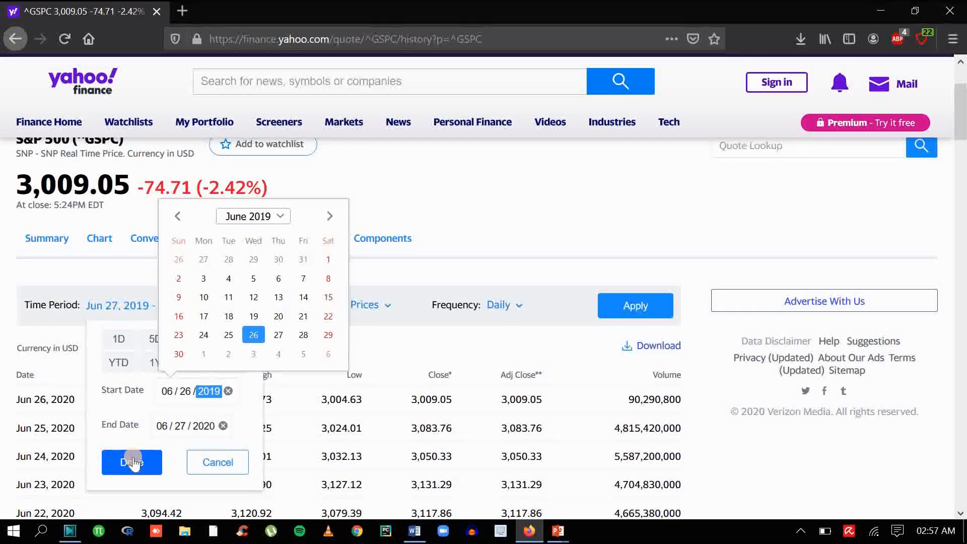
{"action": "left_click", "coordinate": [131, 463]}
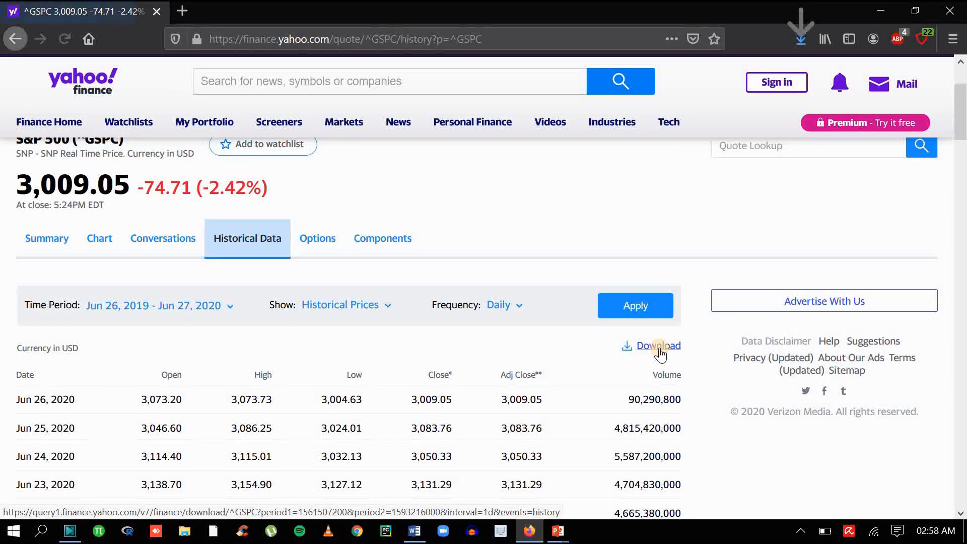
Step: Download the daily prices as ^GSPC(5).csv and open it in Excel
{"action": "left_click", "coordinate": [658, 346]}
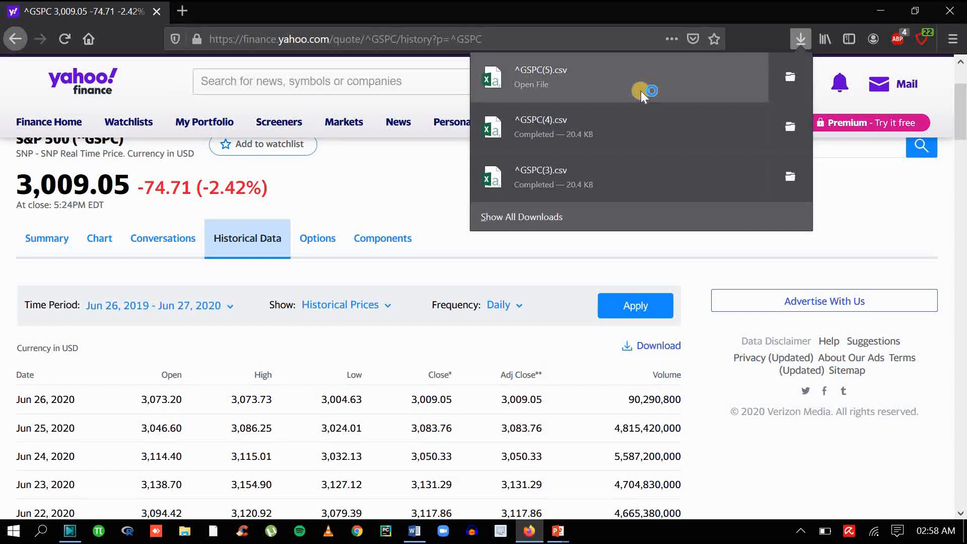
{"action": "left_click", "coordinate": [531, 84]}
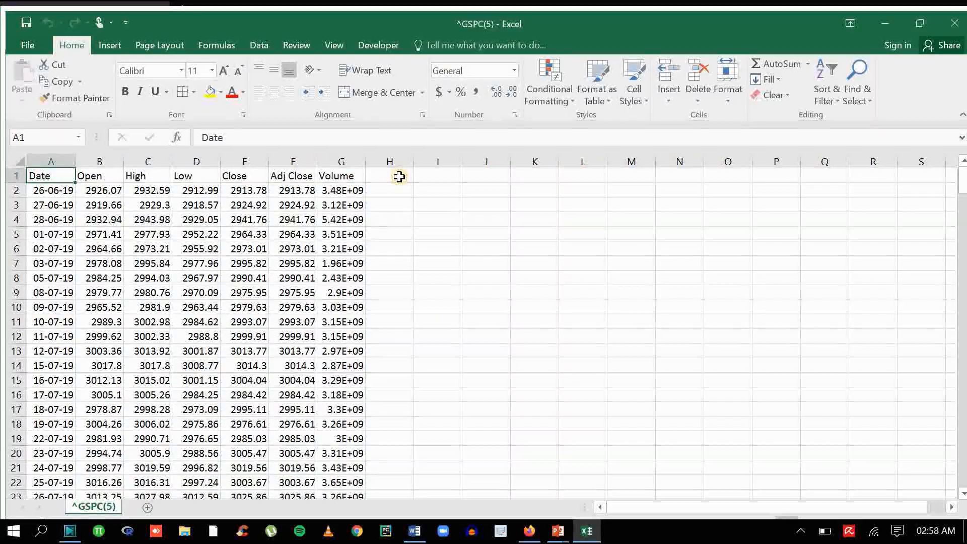
{"action": "left_click", "coordinate": [389, 175]}
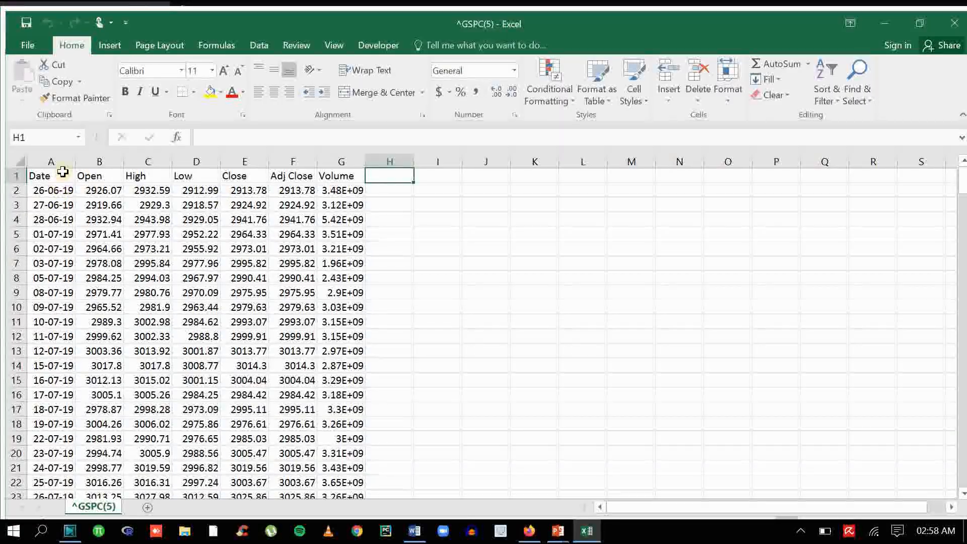
{"action": "mouse_move", "coordinate": [113, 180]}
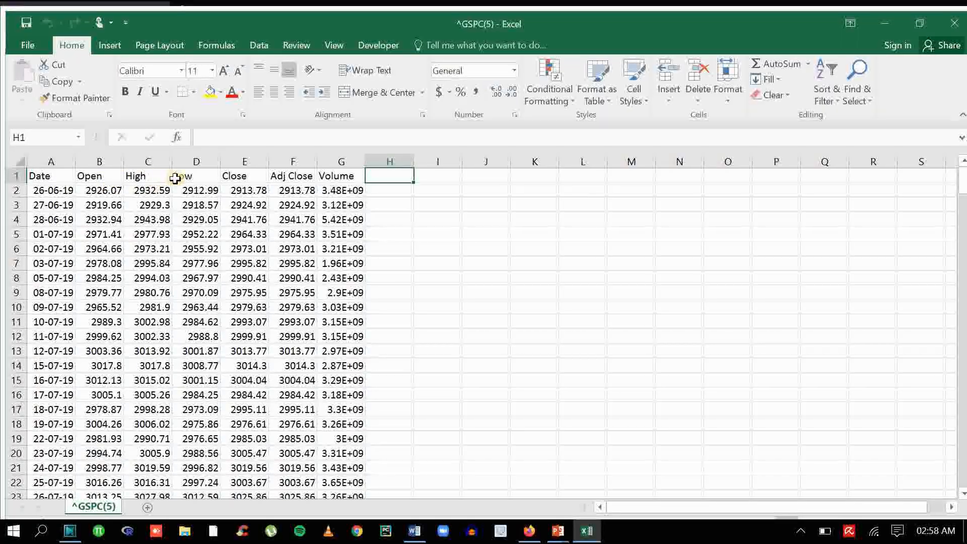
{"action": "mouse_move", "coordinate": [222, 177]}
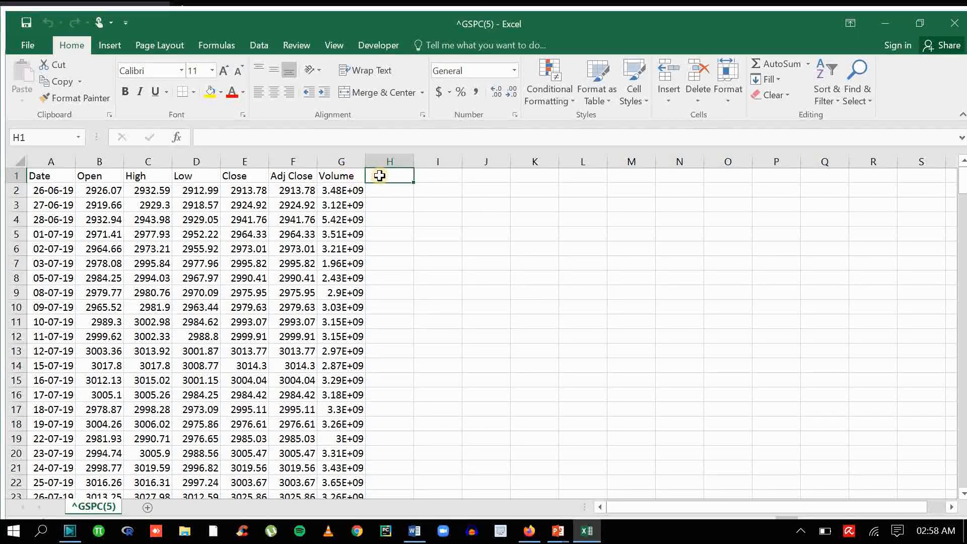
Step: Add a 'Returns' heading at the top of column H
{"action": "type", "text": "R"}
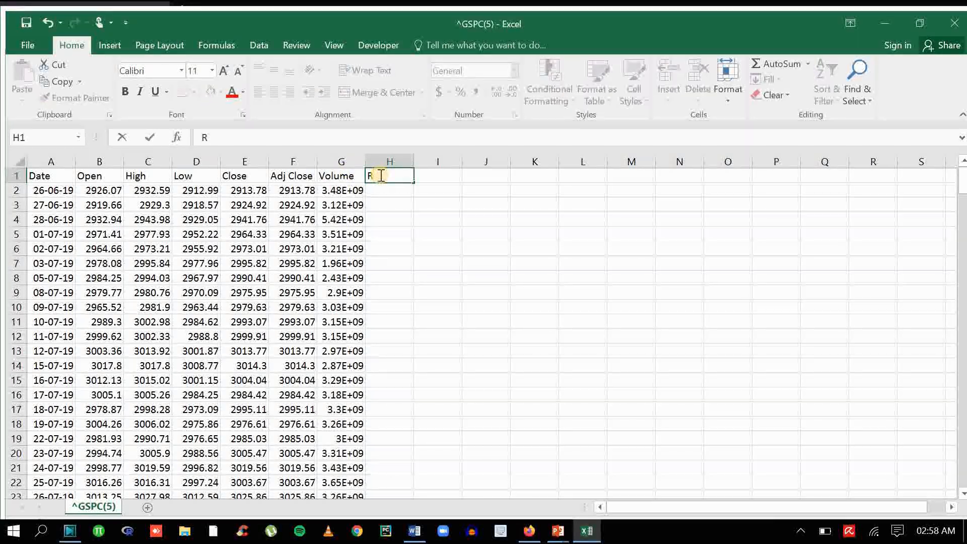
{"action": "type", "text": "Returns"}
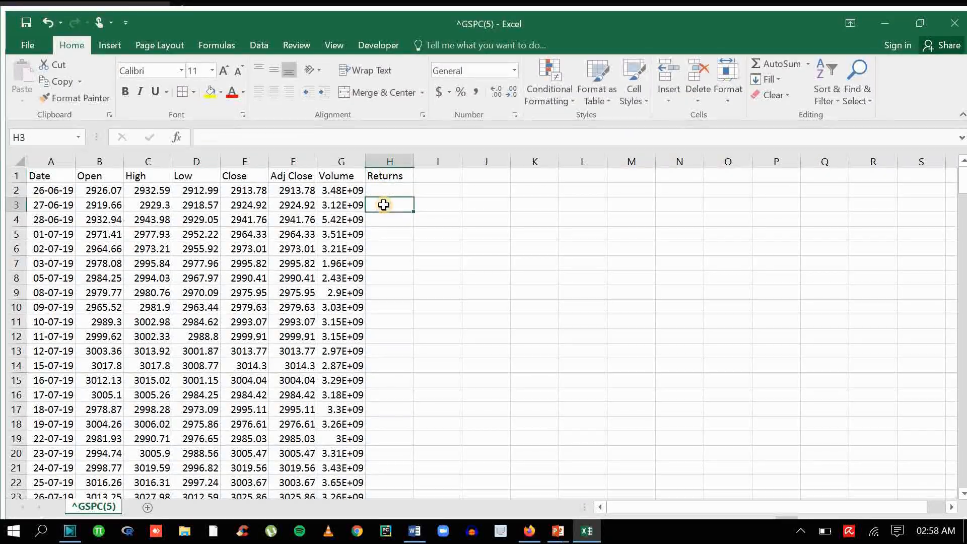
Step: Enter =((E3-E2)/E2)*100 in H3 to compute the daily percentage return
{"action": "type", "text": "=(("}
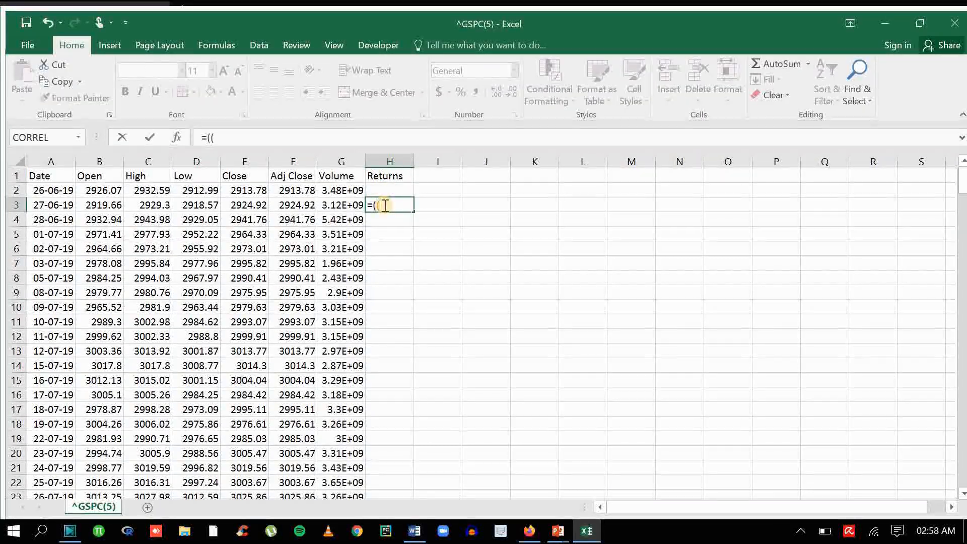
{"action": "left_click", "coordinate": [244, 204]}
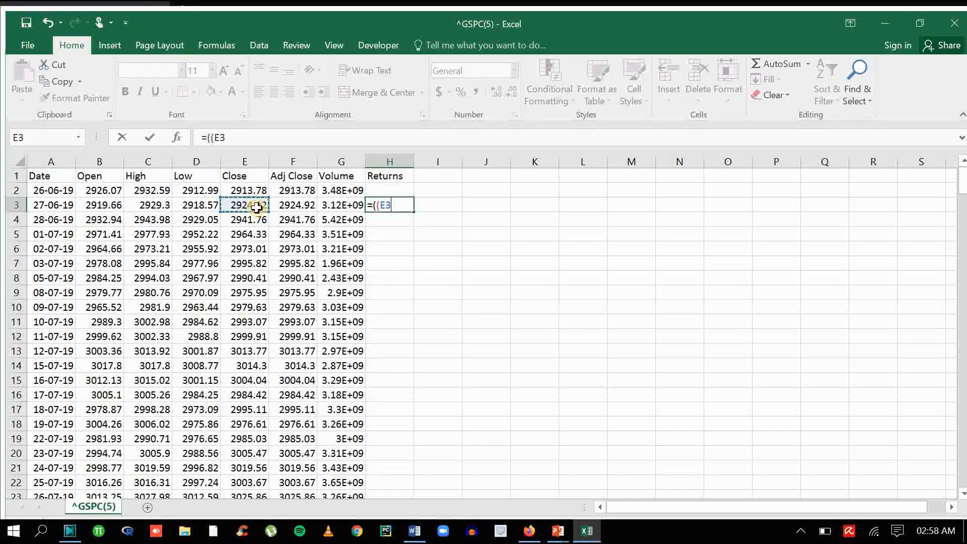
{"action": "left_click", "coordinate": [245, 190]}
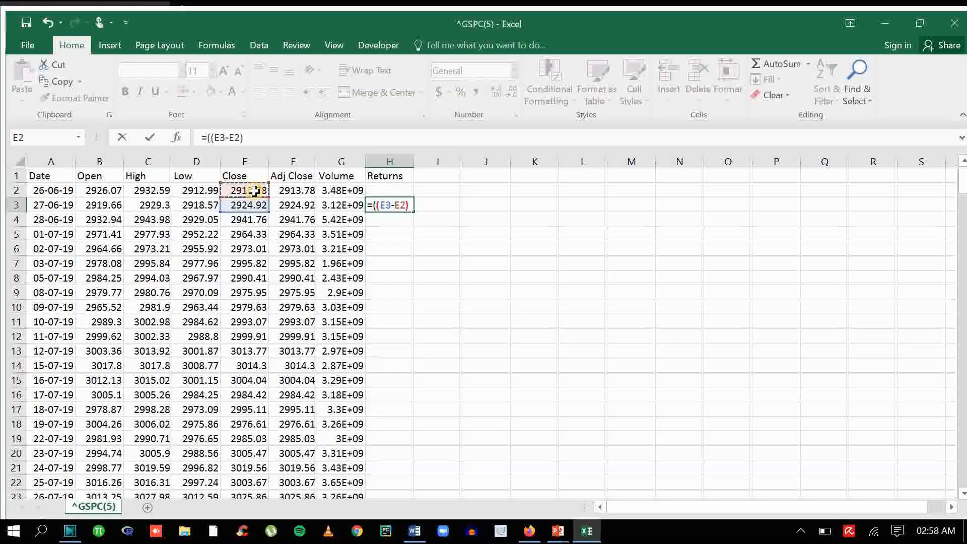
{"action": "type", "text": "/E2"}
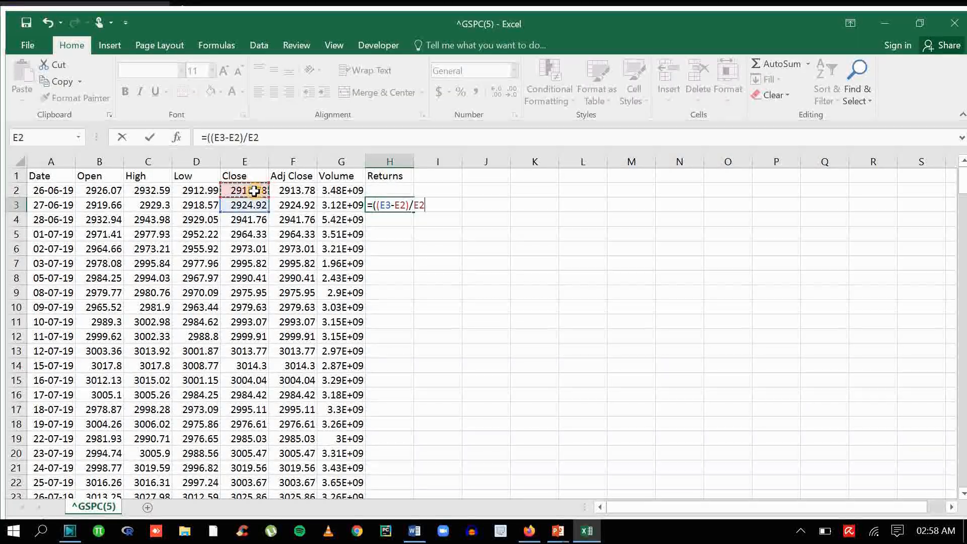
{"action": "type", "text": ")"}
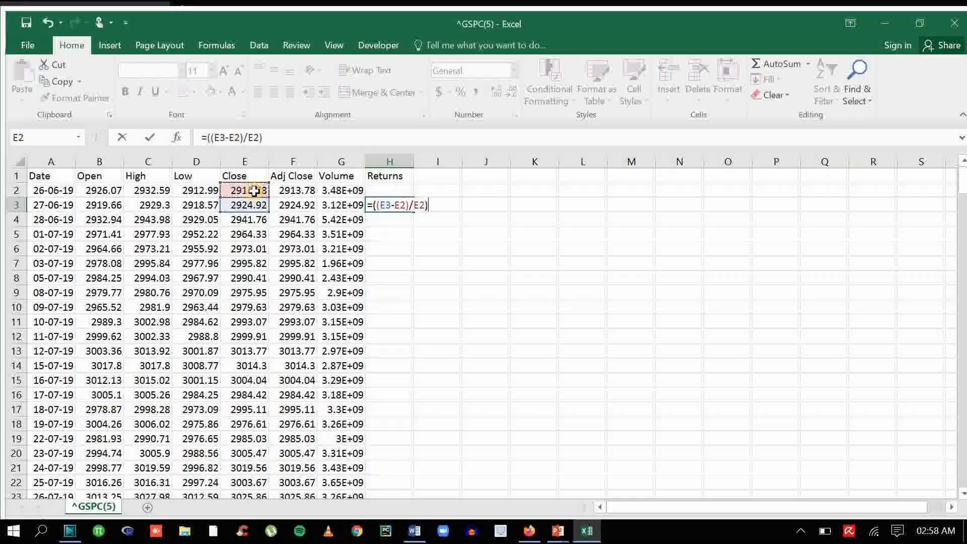
{"action": "type", "text": "*100"}
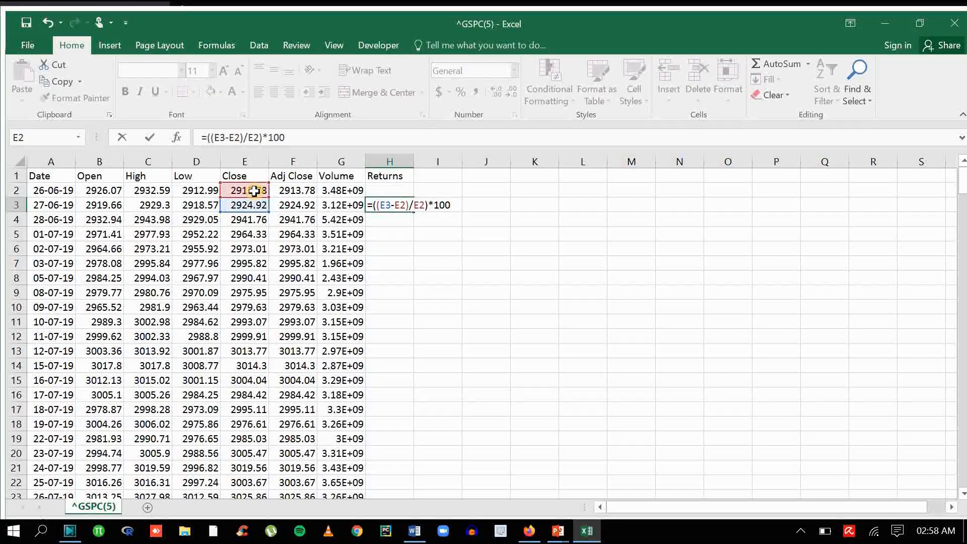
{"action": "key", "text": "enter"}
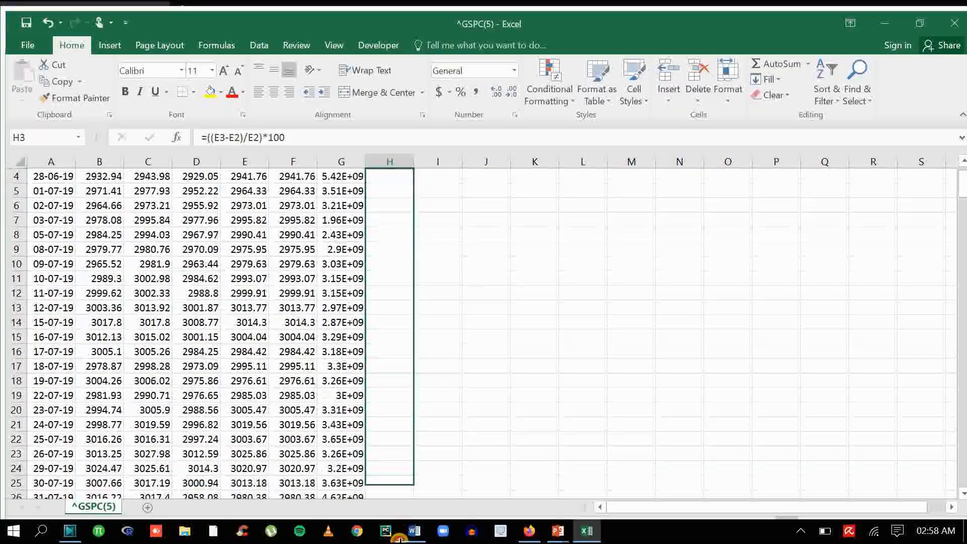
Step: Fill the return formula down column H through row 255 for every trading day
{"action": "scroll", "scroll_direction": "down", "scroll_amount": 3}
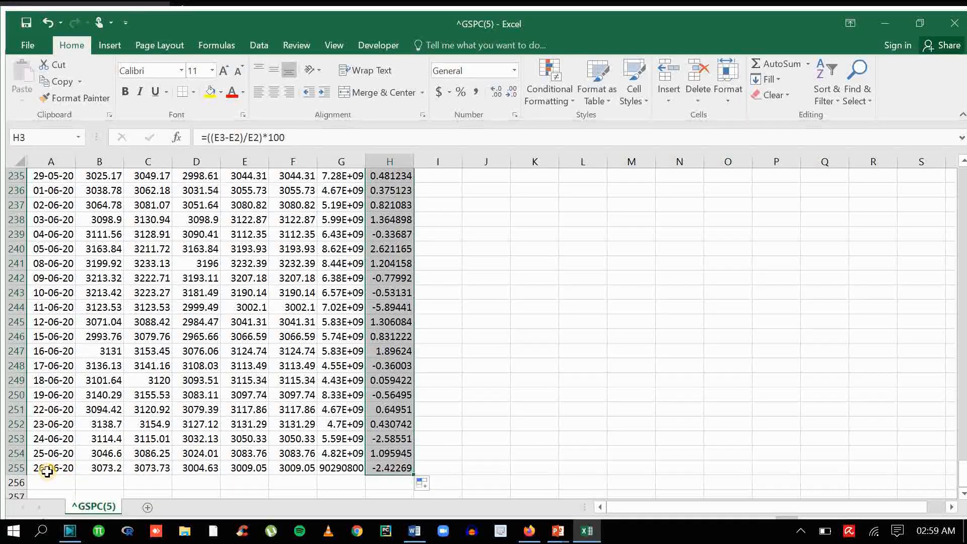
{"action": "mouse_move", "coordinate": [572, 471]}
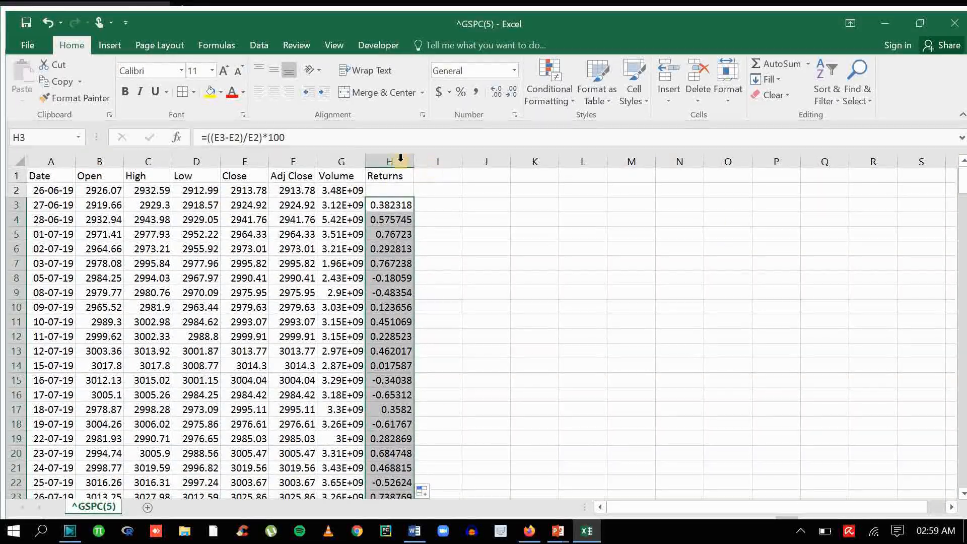
Step: Paste the returns into column I as values and delete row 2, the first date with no return
{"action": "right_click", "coordinate": [389, 161]}
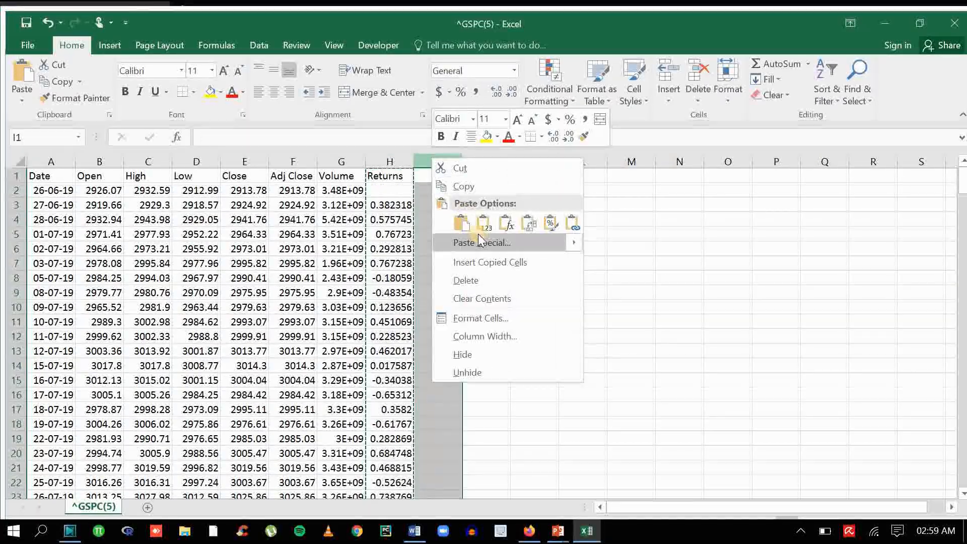
{"action": "left_click", "coordinate": [463, 223]}
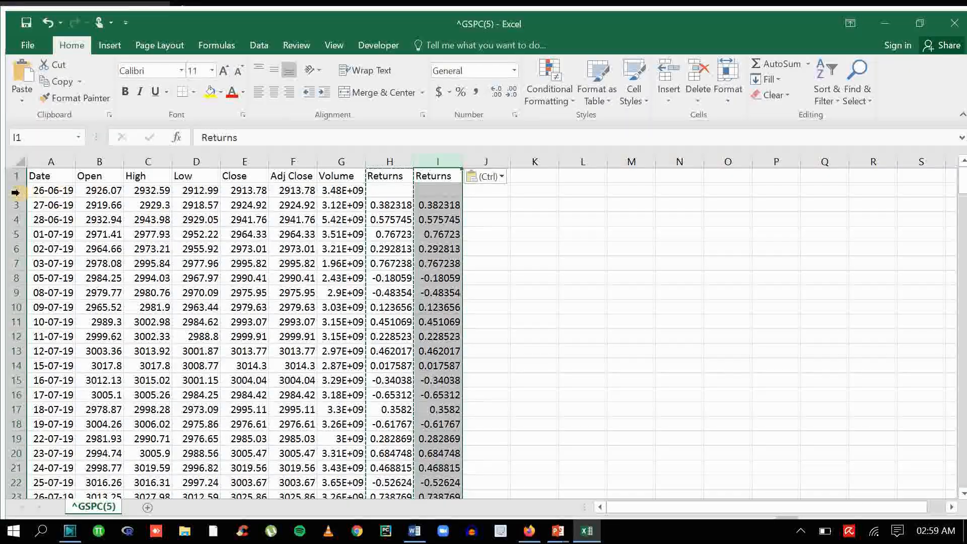
{"action": "right_click", "coordinate": [52, 190]}
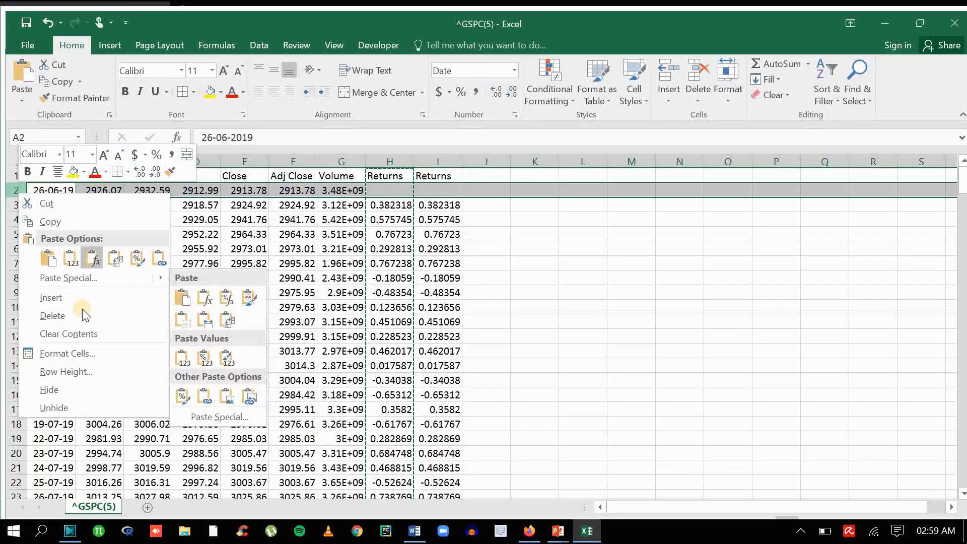
{"action": "left_click", "coordinate": [52, 315]}
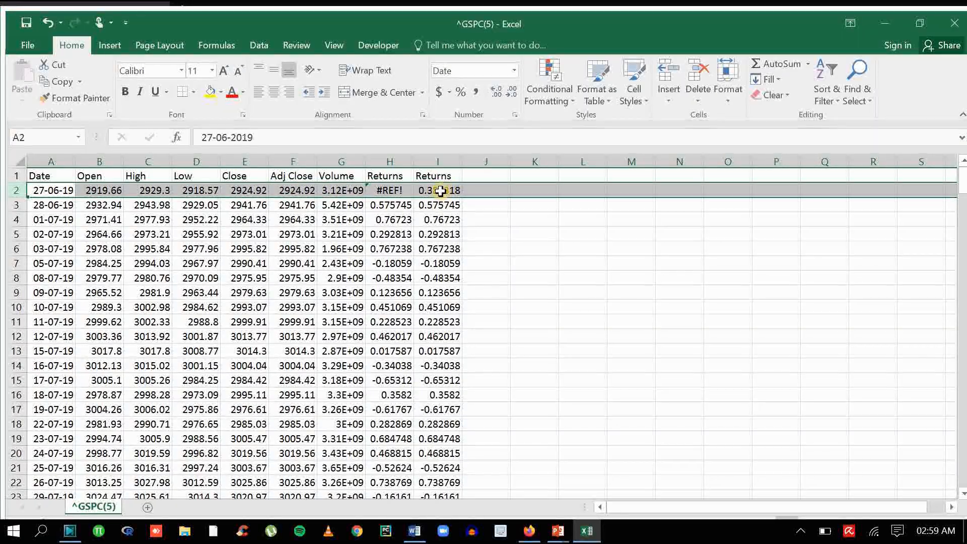
Step: Delete columns B through H, leaving only Date and value-only Returns, and select Returns
{"action": "left_click", "coordinate": [389, 175]}
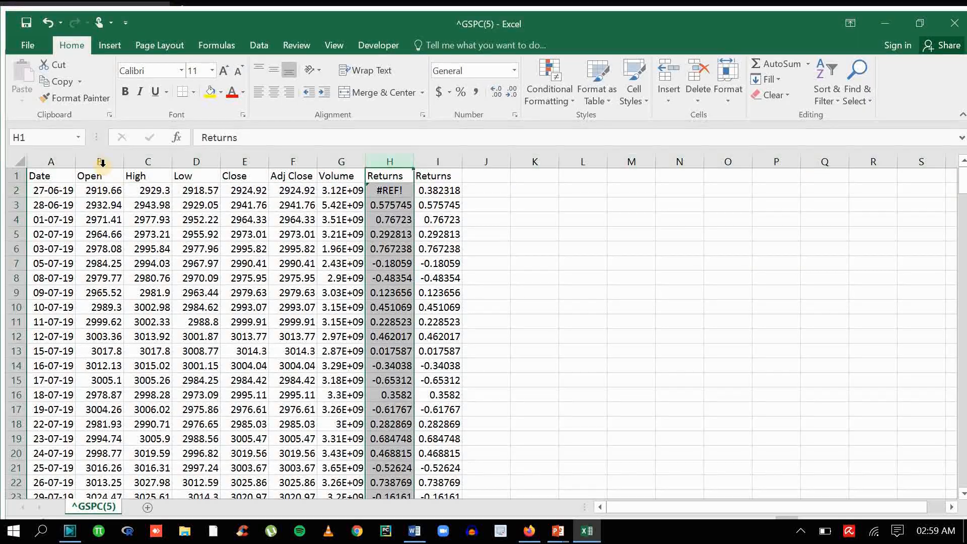
{"action": "right_click", "coordinate": [100, 161]}
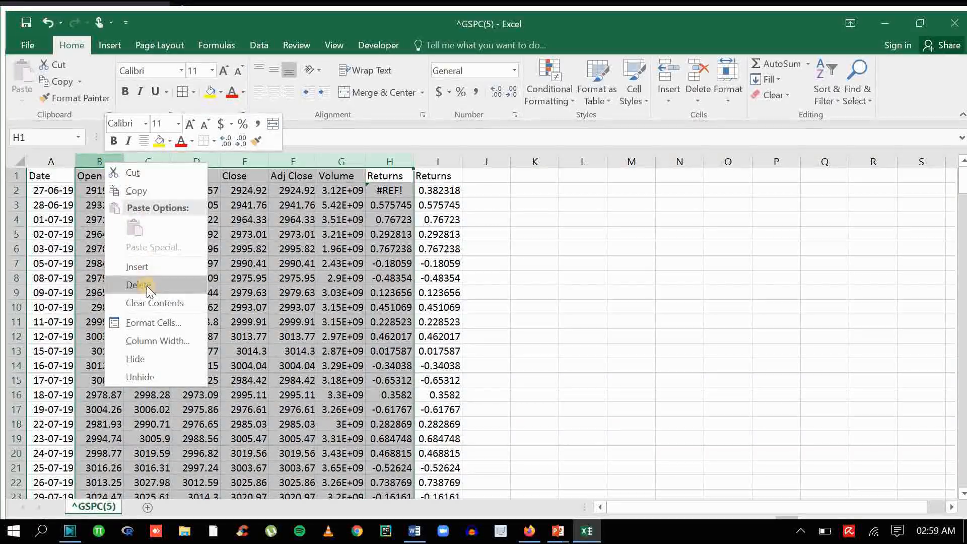
{"action": "left_click", "coordinate": [138, 284]}
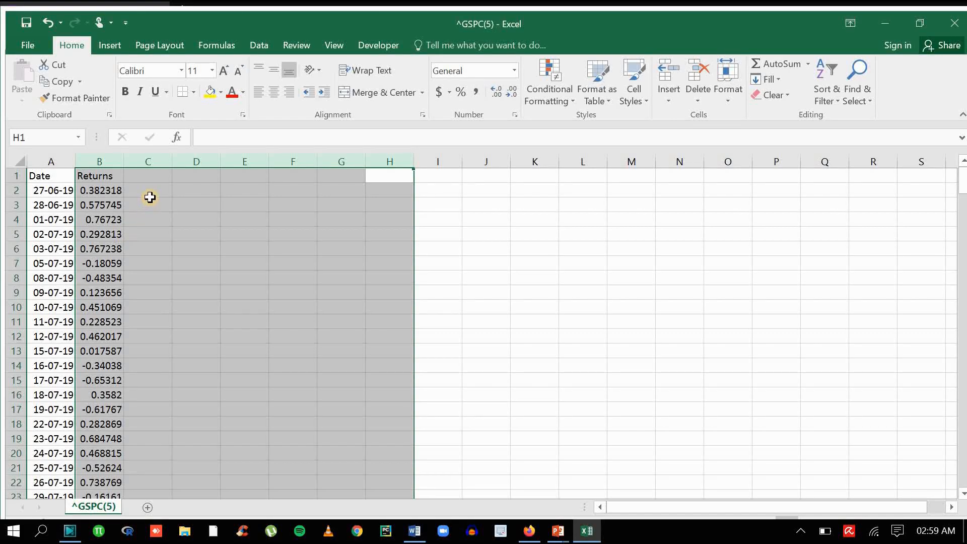
{"action": "left_click", "coordinate": [196, 219]}
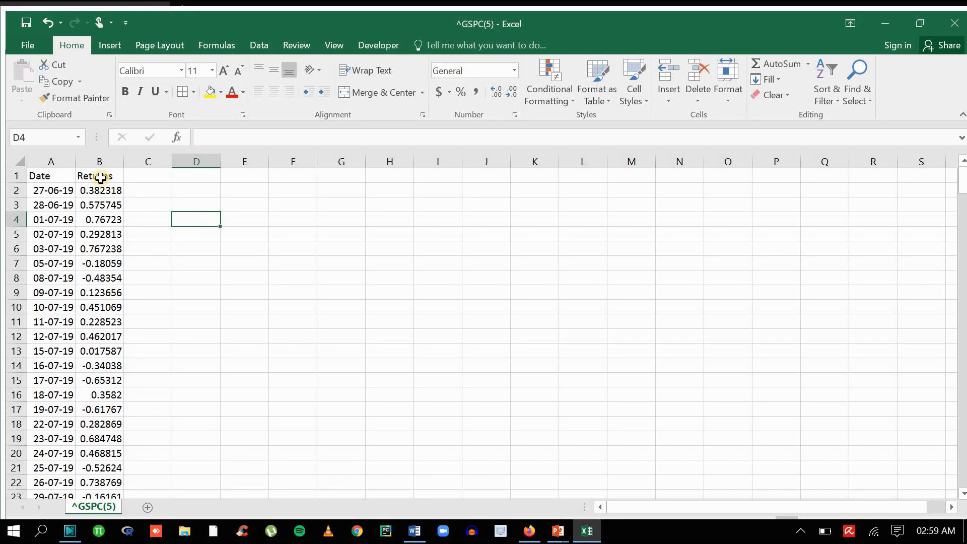
{"action": "left_click", "coordinate": [98, 161]}
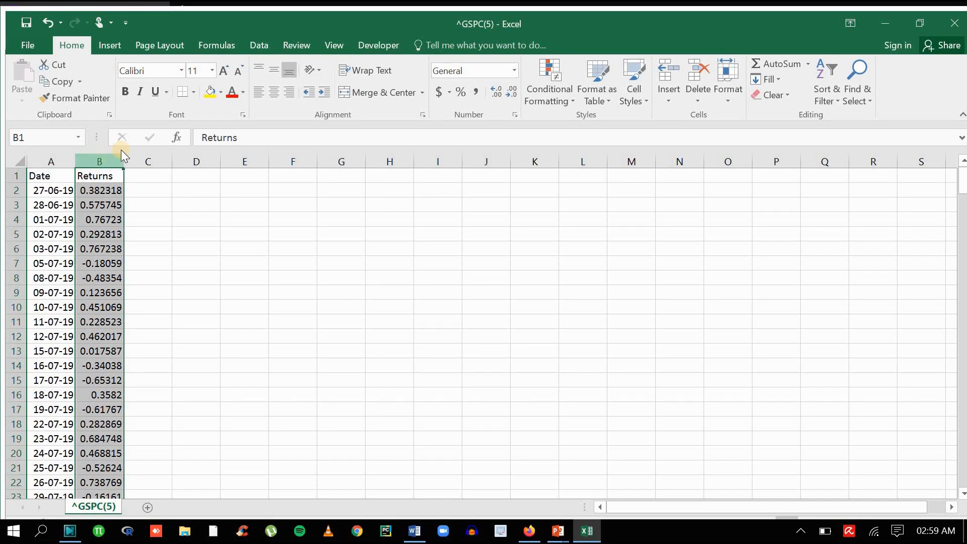
Step: Sort the returns largest to smallest with dates expanded, from 9.38 down to -11.98 in row 254
{"action": "left_click", "coordinate": [259, 44]}
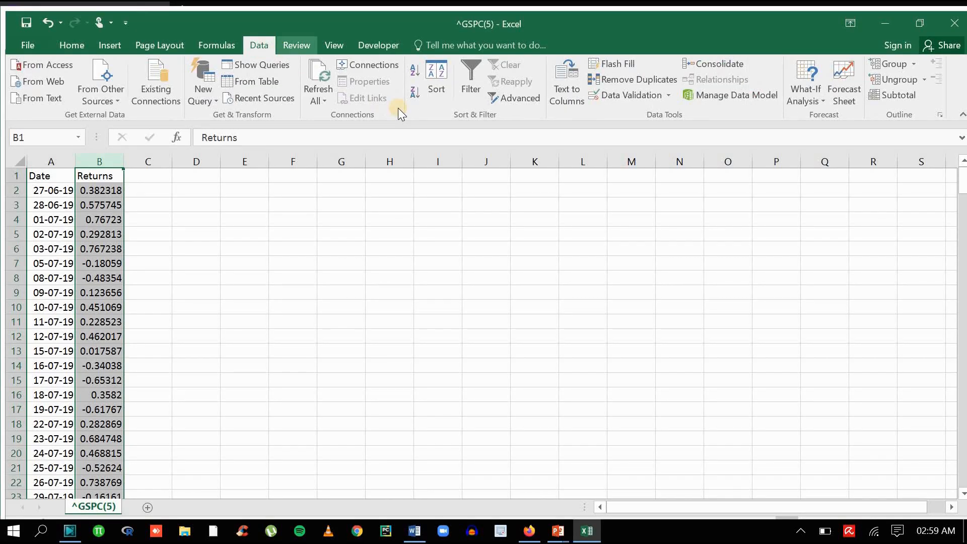
{"action": "mouse_move", "coordinate": [405, 131]}
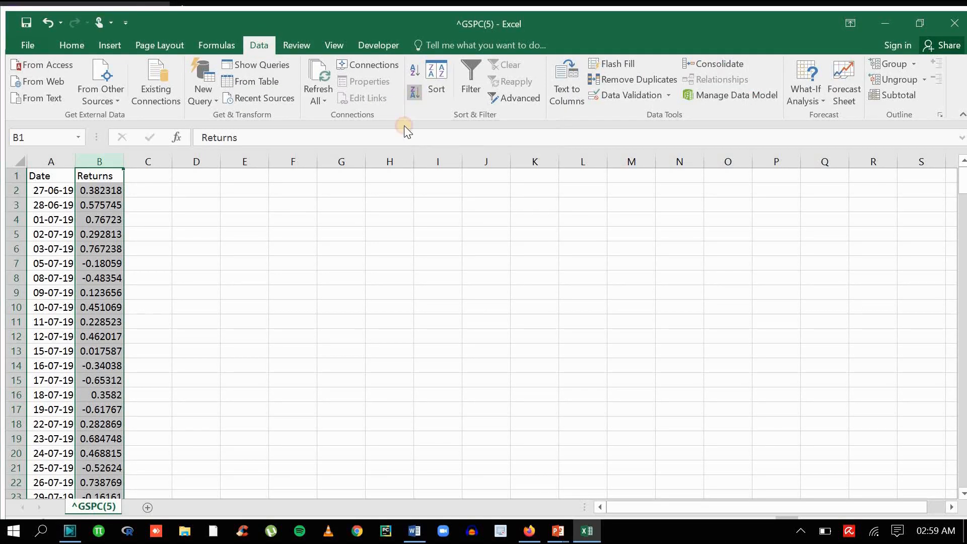
{"action": "left_click", "coordinate": [435, 69]}
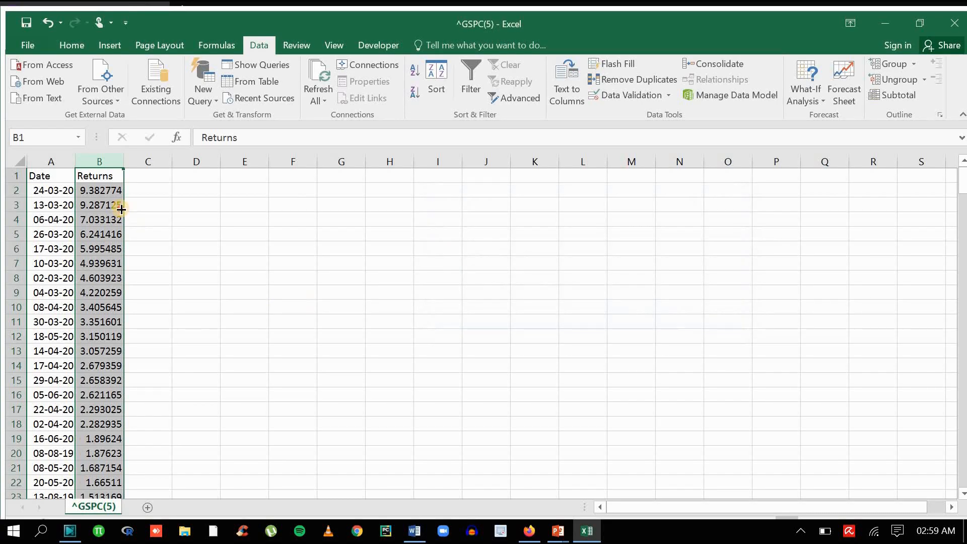
{"action": "left_click", "coordinate": [99, 190]}
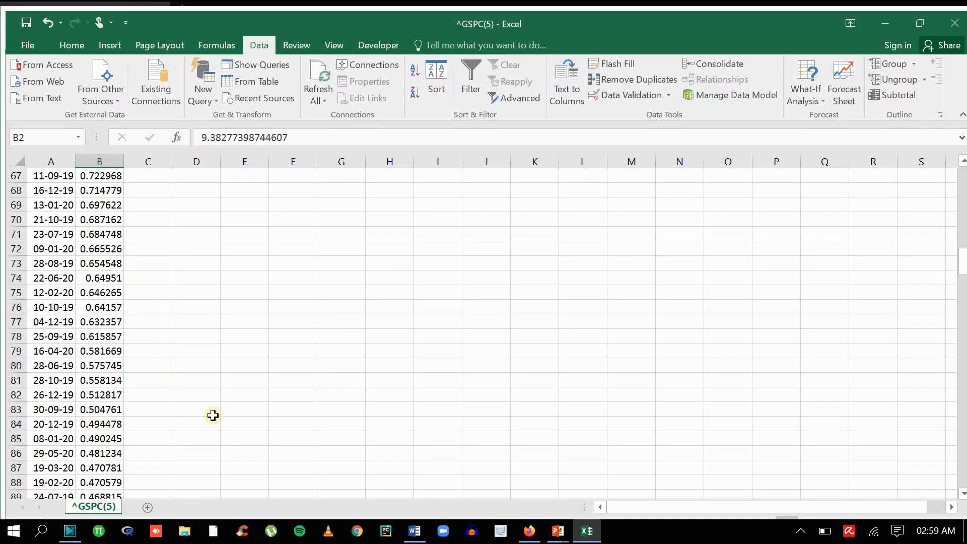
{"action": "scroll", "scroll_direction": "down", "scroll_amount": 3}
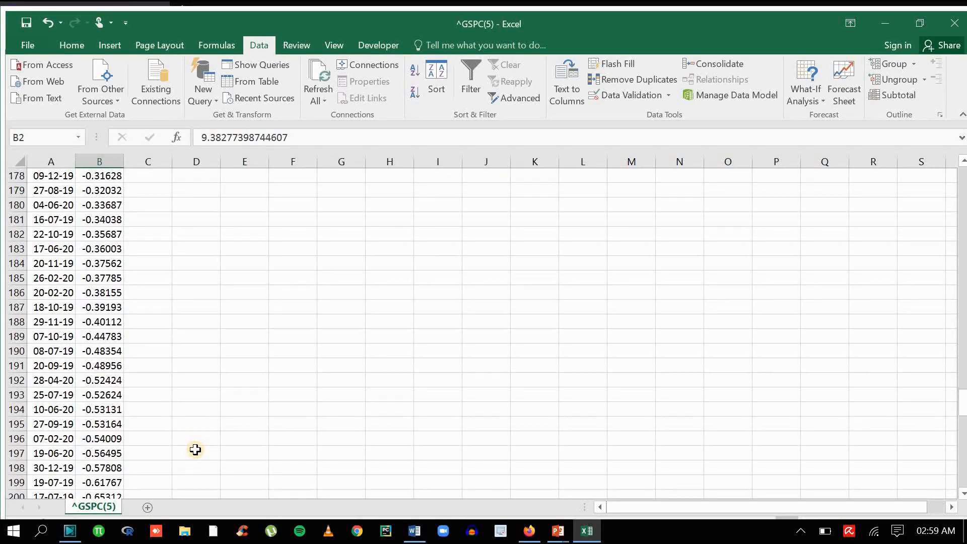
{"action": "scroll", "scroll_direction": "down", "scroll_amount": 3}
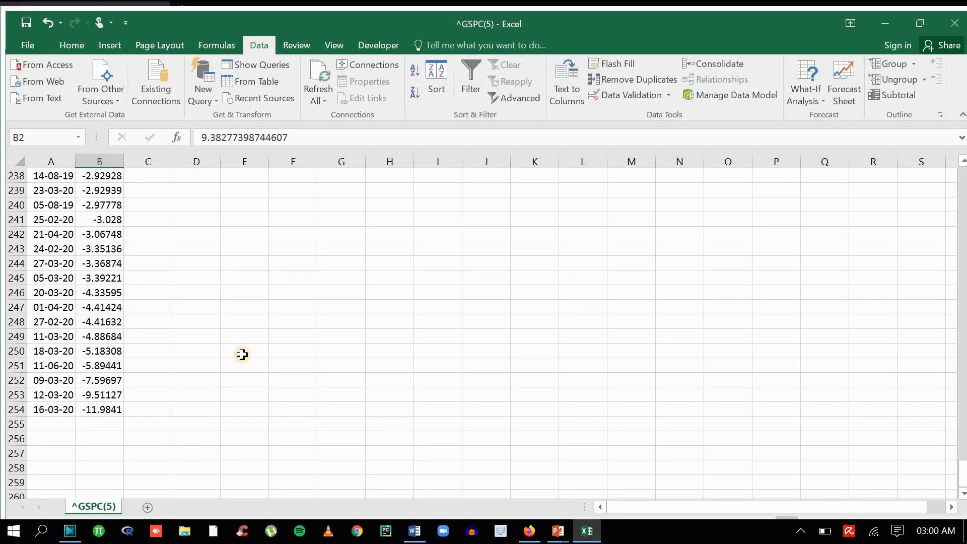
Step: Write '5% VaR is the highest of the lowest 5% of returns' in E246 and move to E248
{"action": "type", "text": "5"}
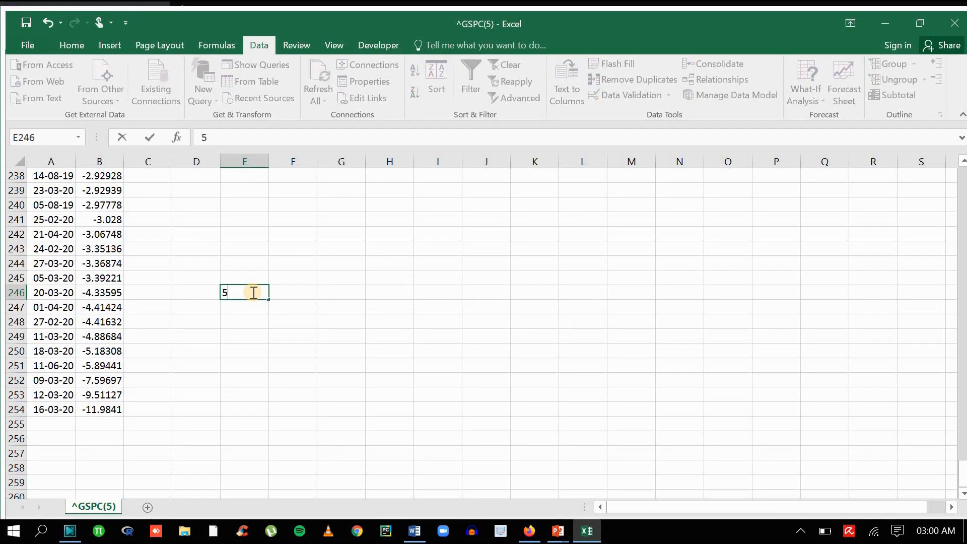
{"action": "type", "text": "% VaR is the hi"}
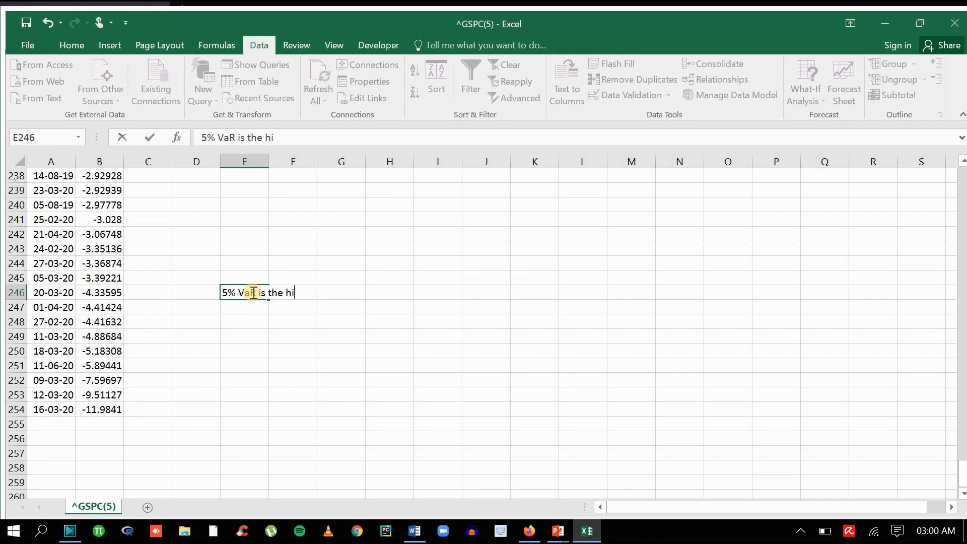
{"action": "type", "text": "ghest of the"}
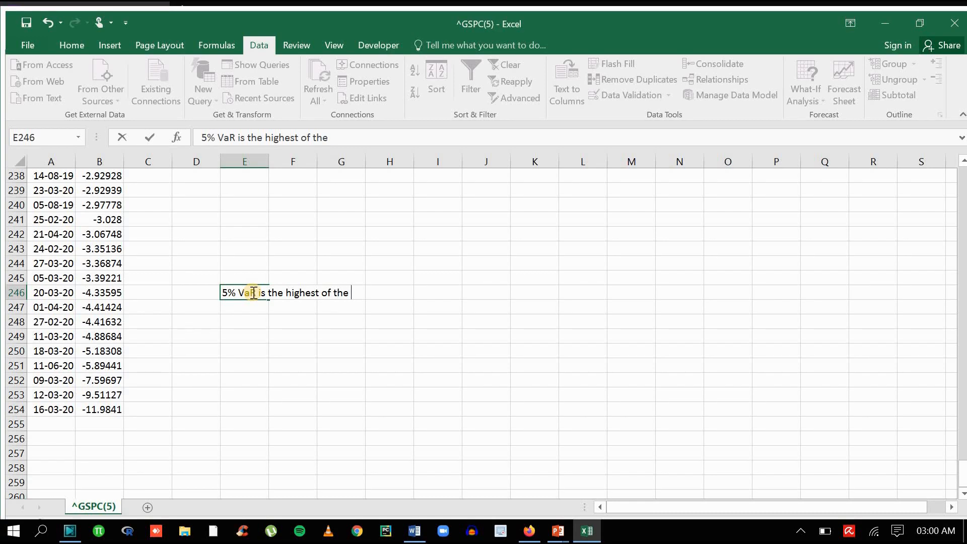
{"action": "type", "text": "lowest 5%"}
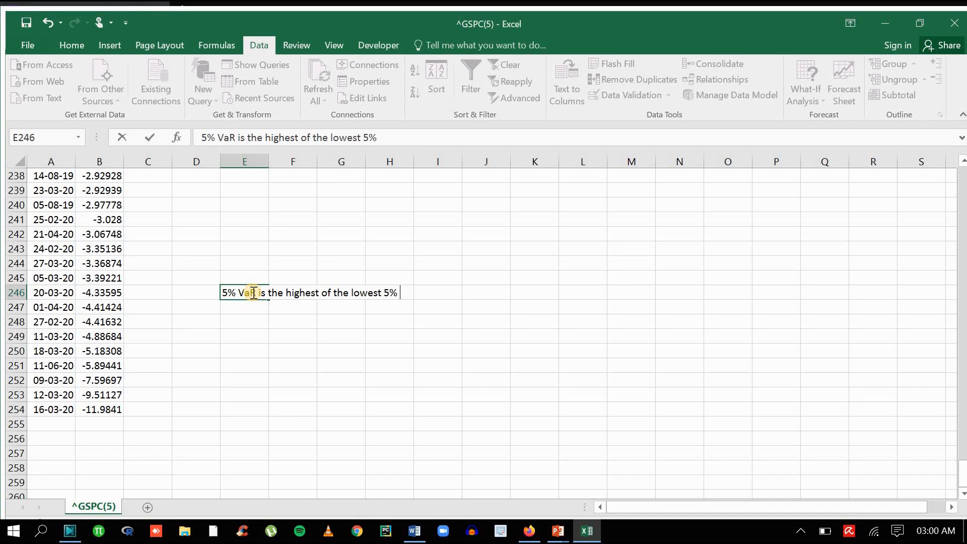
{"action": "type", "text": "of returns"}
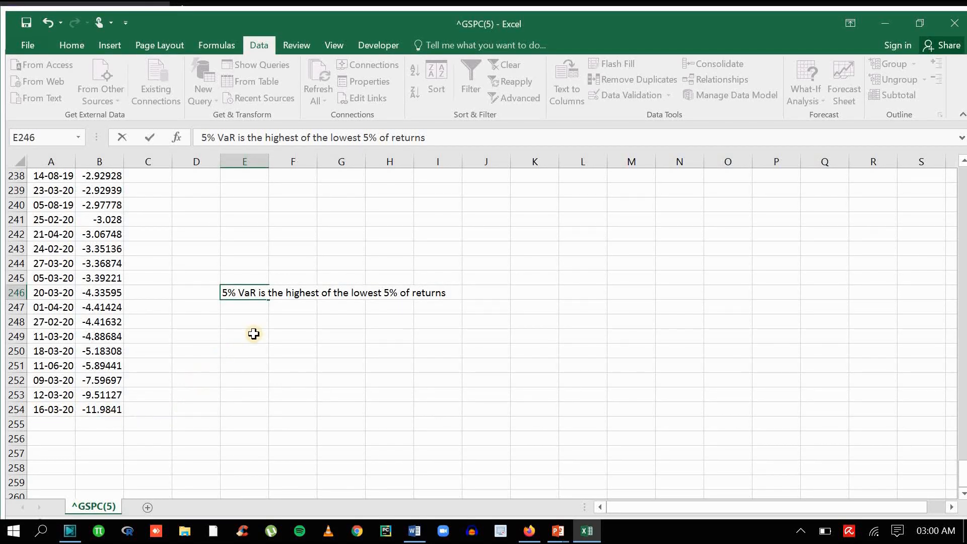
{"action": "left_click", "coordinate": [244, 321]}
{"action": "type", "text": "="}
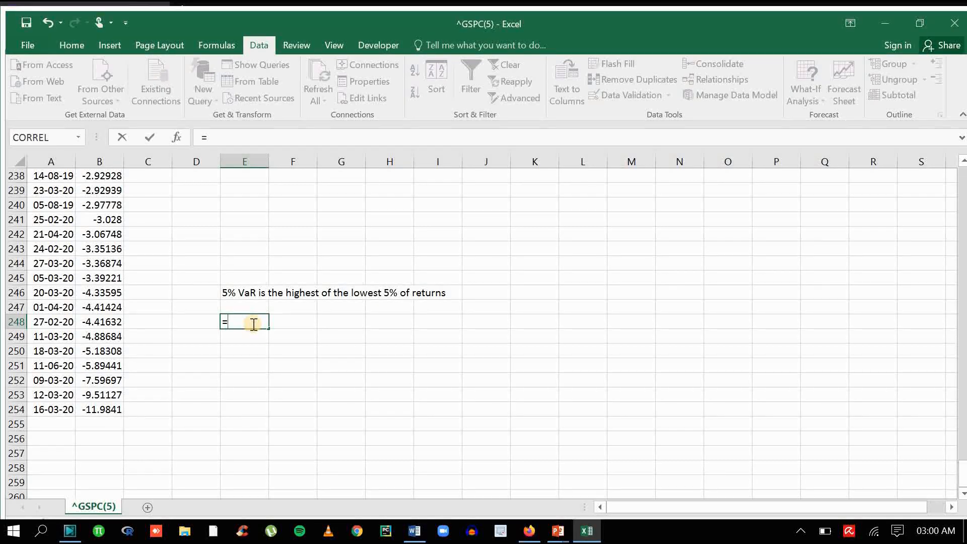
Step: Compute =253*0.05 giving 12.65 in E248 and enter 13 rounded up in E249
{"action": "type", "text": "253*"}
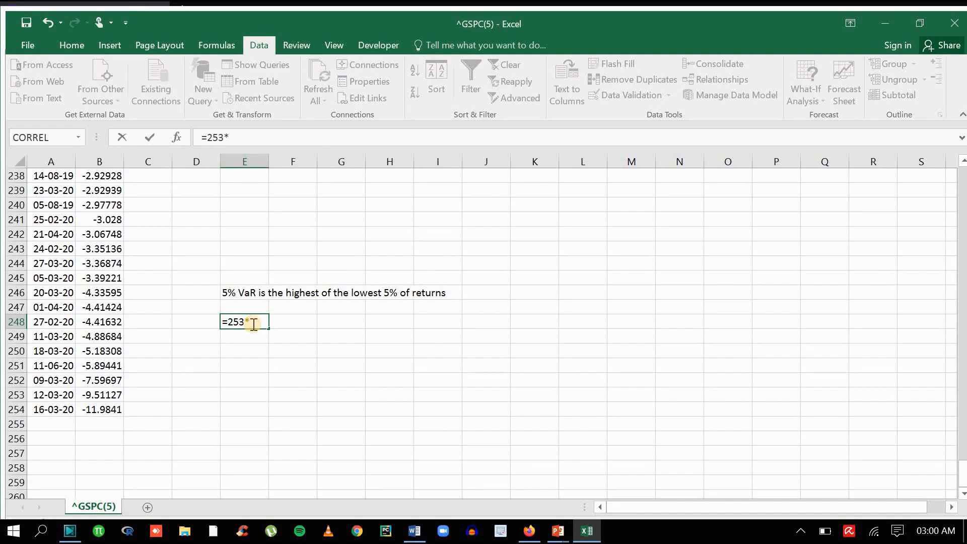
{"action": "type", "text": "0.05"}
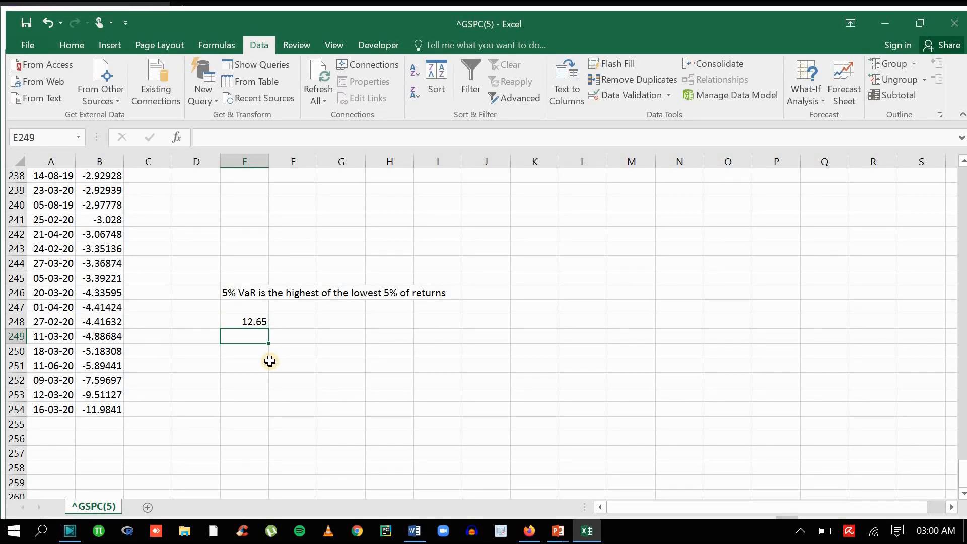
{"action": "type", "text": "13"}
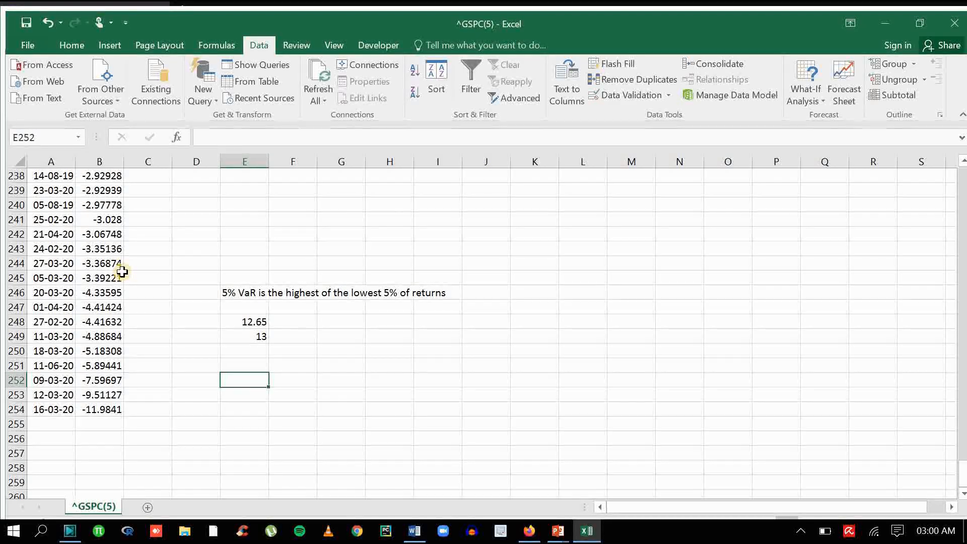
{"action": "mouse_move", "coordinate": [134, 277]}
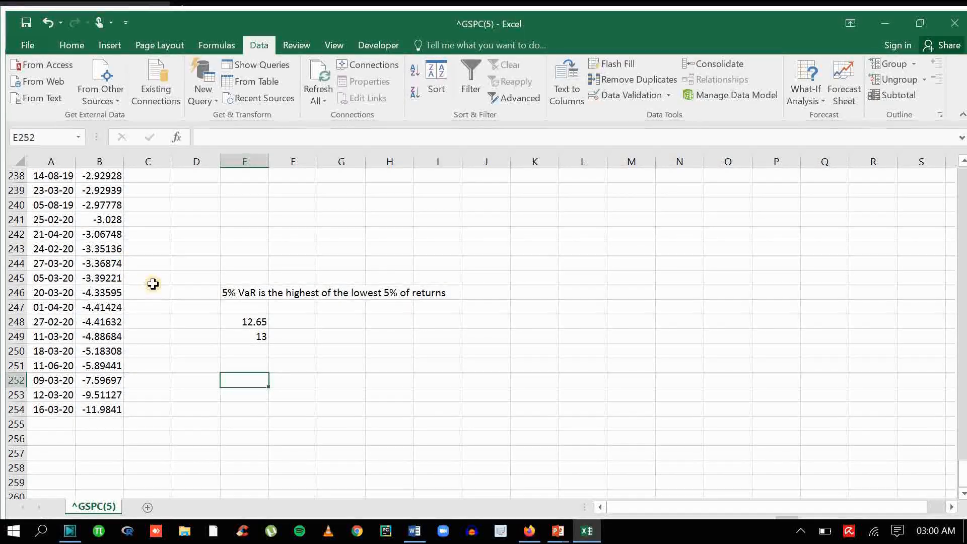
Step: Shade the 13 lowest returns B242:B254 yellow and fill B242 (-3.06748) red
{"action": "left_click", "coordinate": [98, 409]}
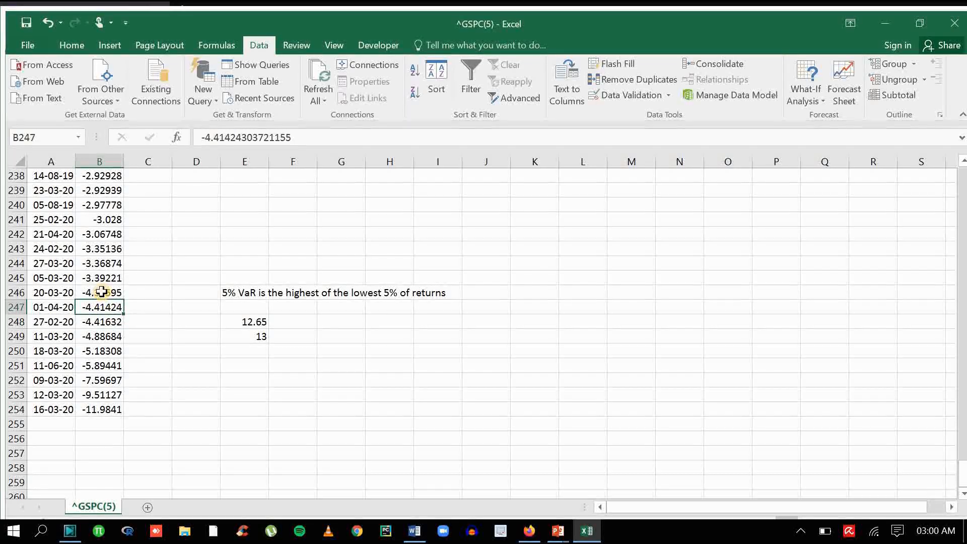
{"action": "left_click", "coordinate": [100, 249]}
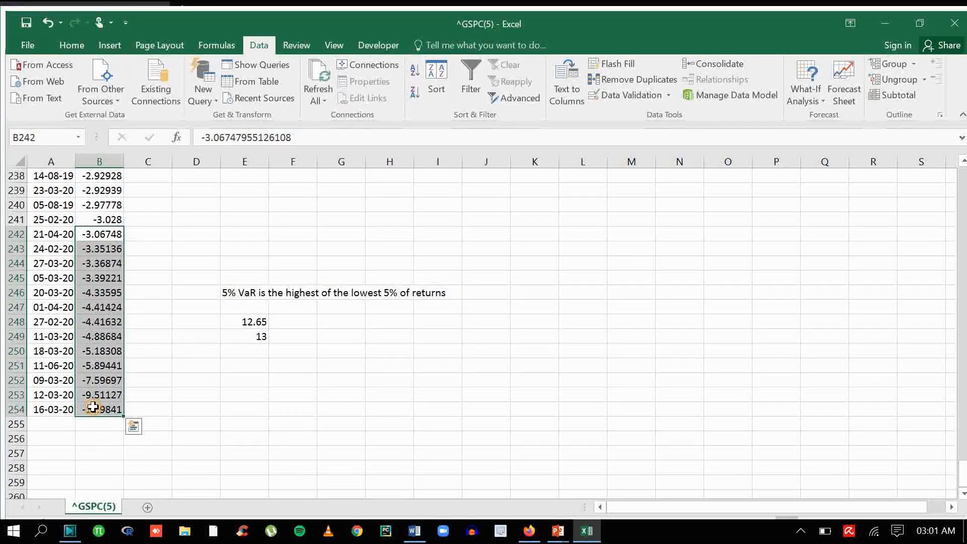
{"action": "left_click", "coordinate": [71, 46]}
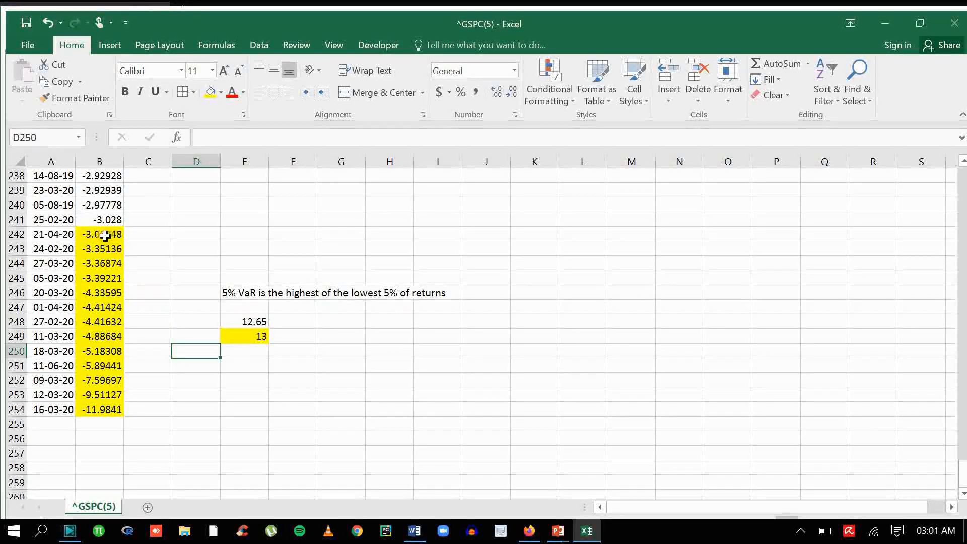
{"action": "left_click", "coordinate": [99, 235]}
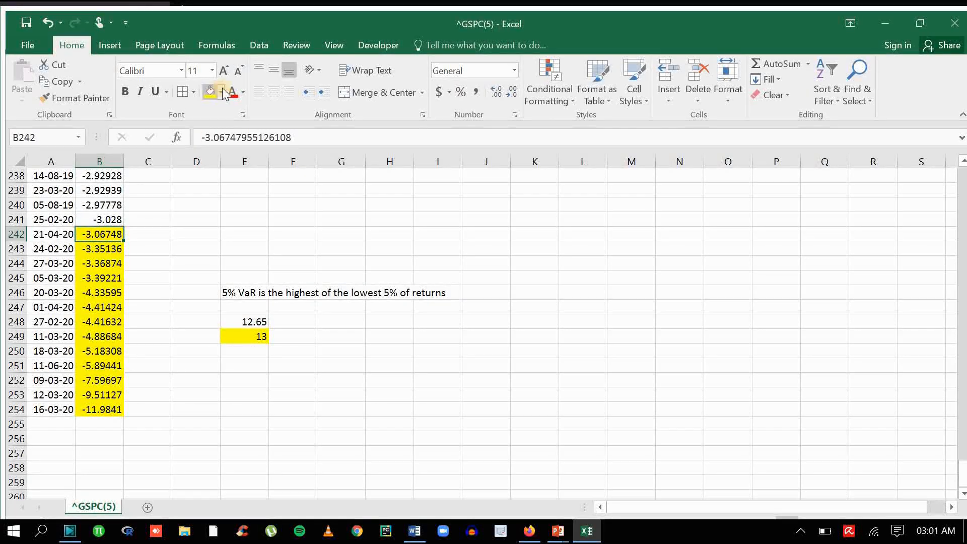
{"action": "left_click", "coordinate": [220, 92]}
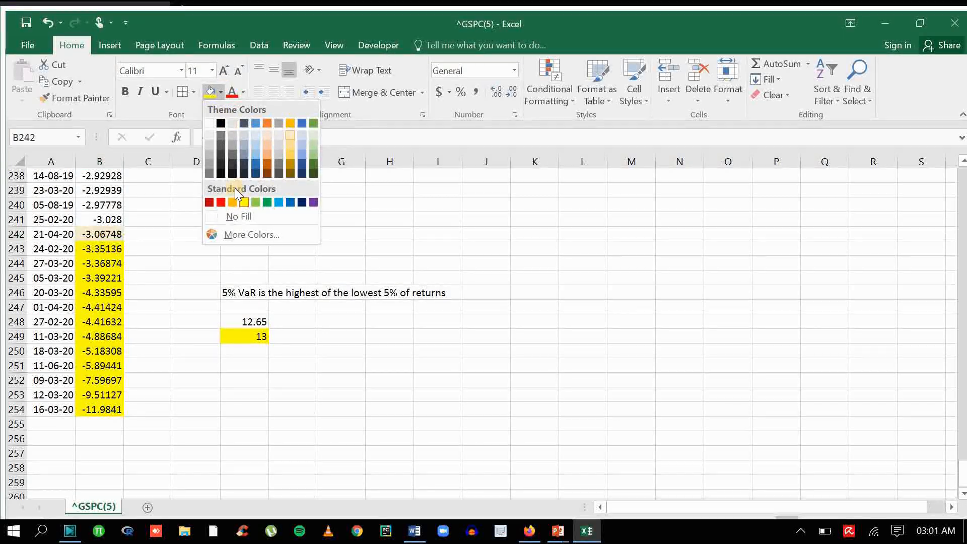
{"action": "left_click", "coordinate": [210, 202]}
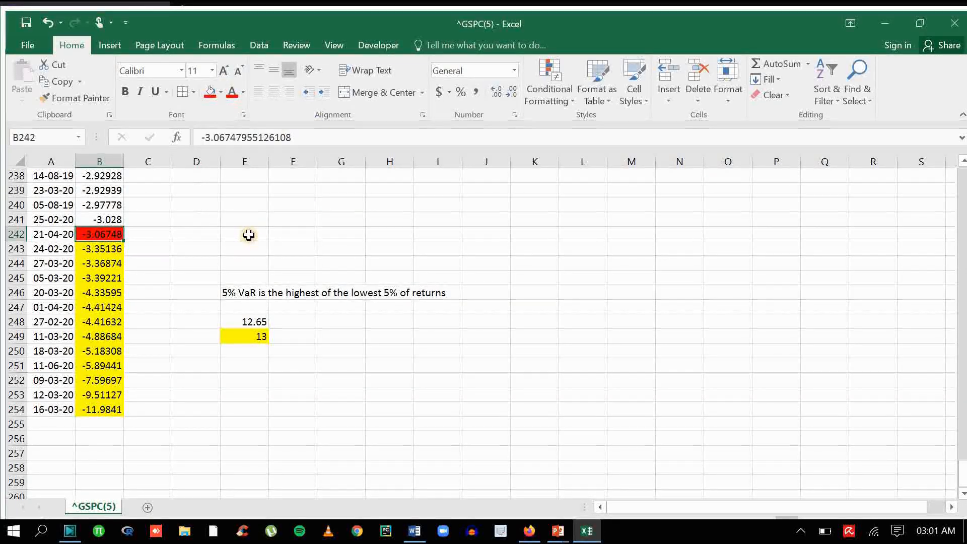
Step: Enter the label '5% VaR = 3.06748% = 0.030675' in E242 beside the red return
{"action": "type", "text": "5% Va"}
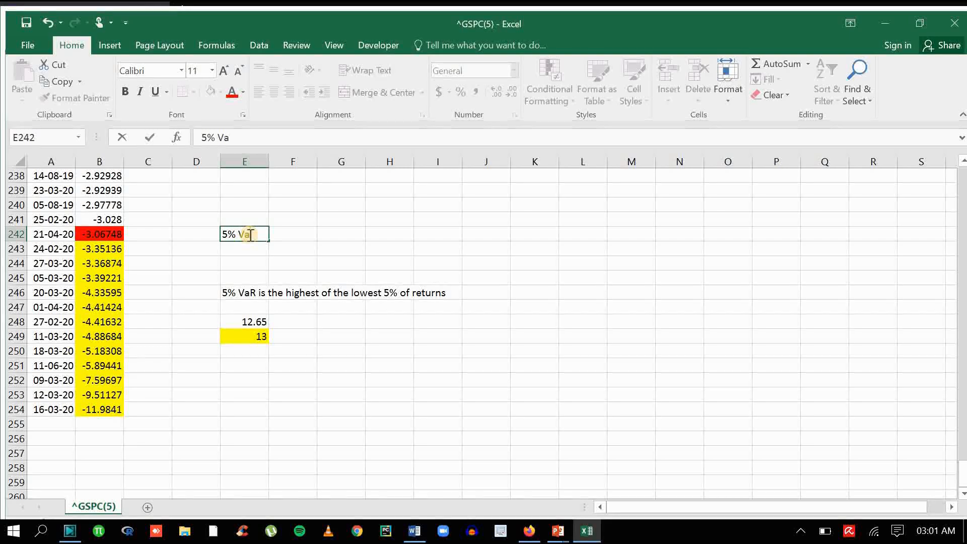
{"action": "type", "text": "R ="}
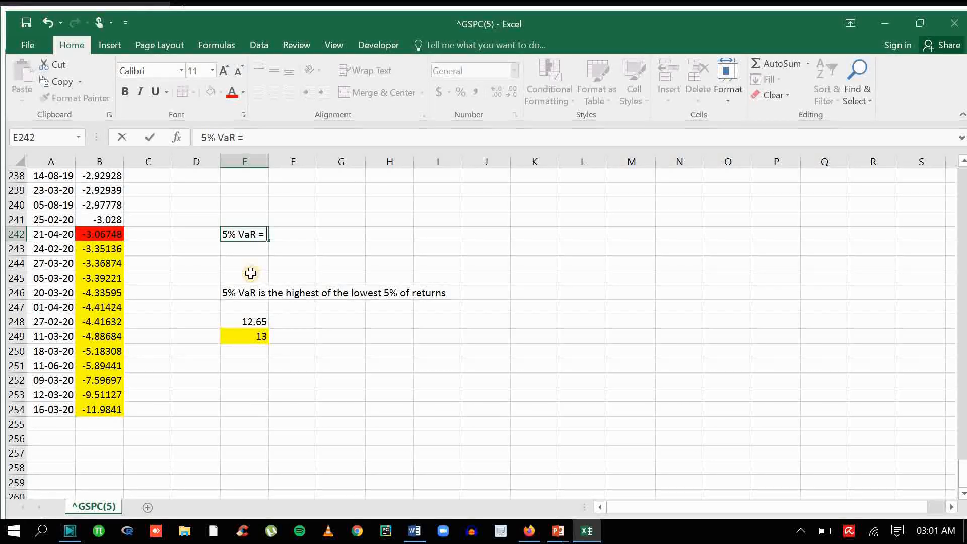
{"action": "type", "text": "3.0"}
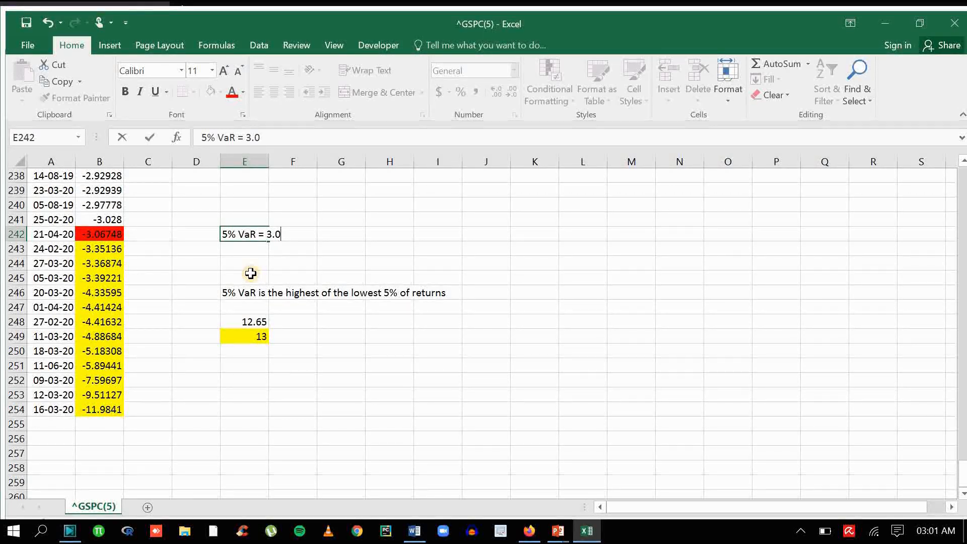
{"action": "type", "text": "6748"}
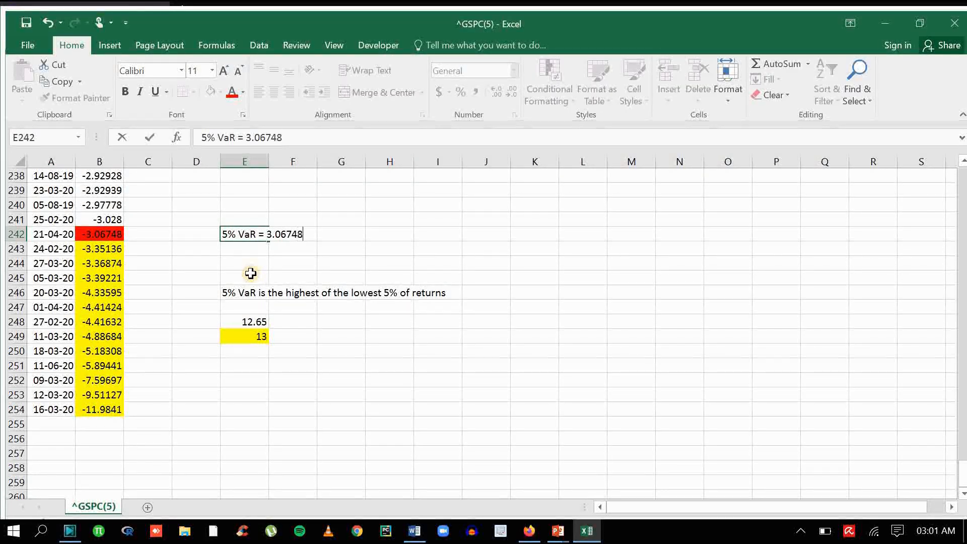
{"action": "type", "text": "% ="}
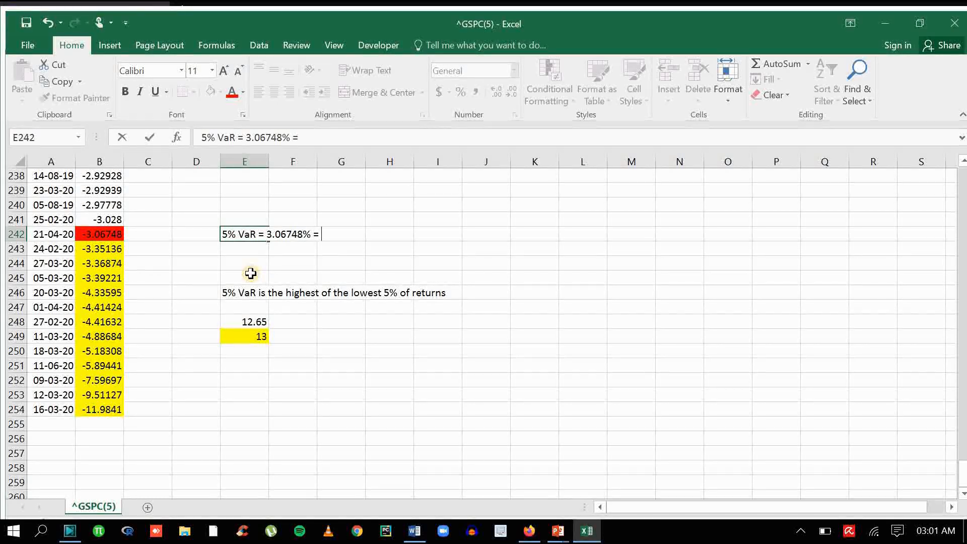
{"action": "type", "text": "0.0"}
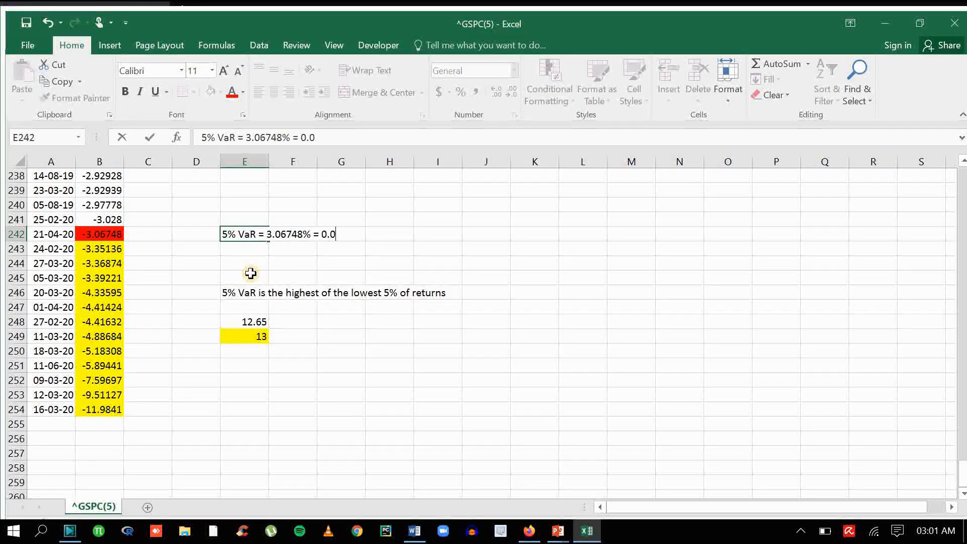
{"action": "type", "text": "3"}
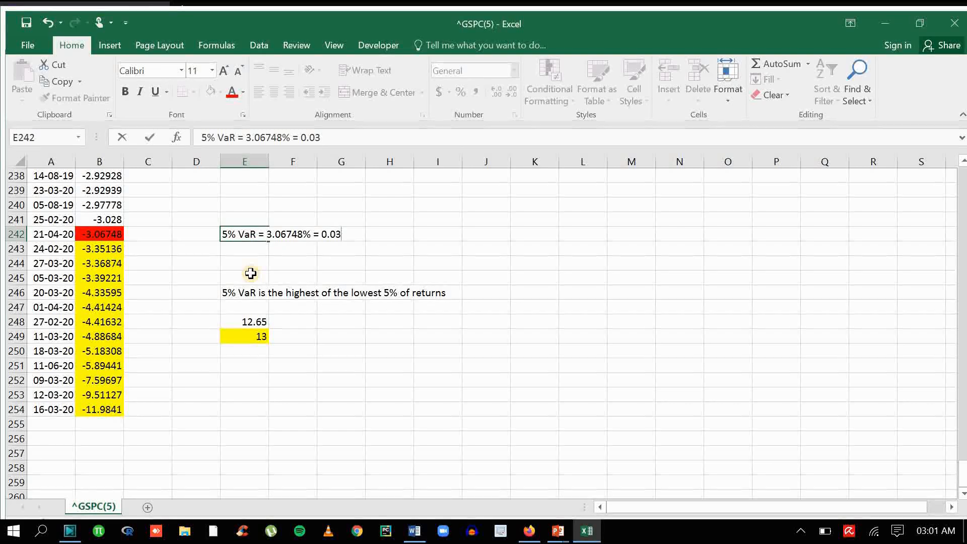
{"action": "type", "text": "675"}
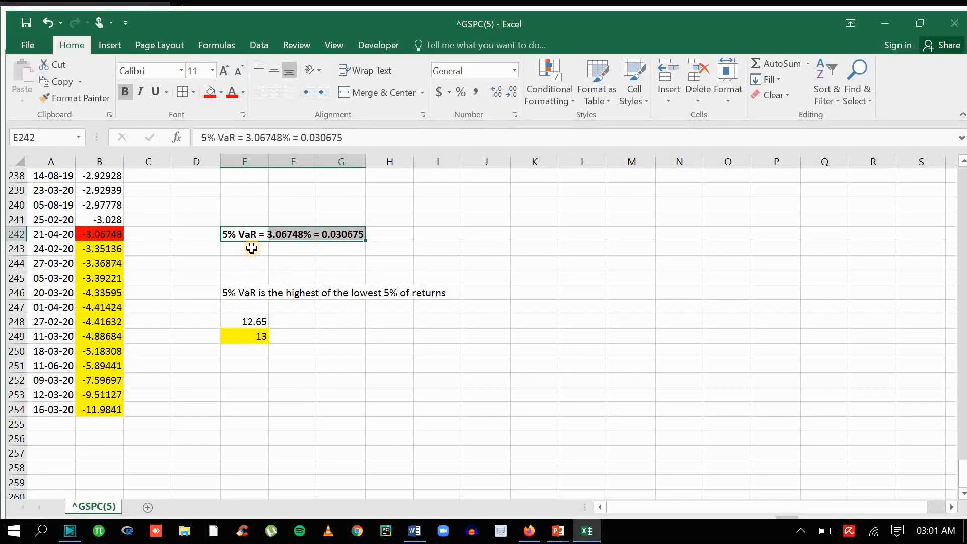
Step: Fill the VaR label cells E242:G242 with yellow
{"action": "left_click", "coordinate": [221, 92]}
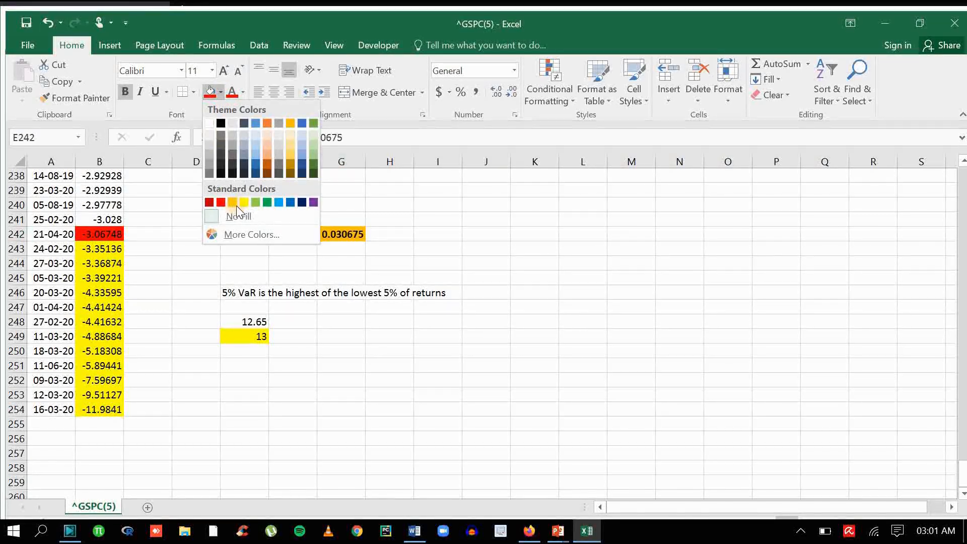
{"action": "left_click", "coordinate": [231, 202]}
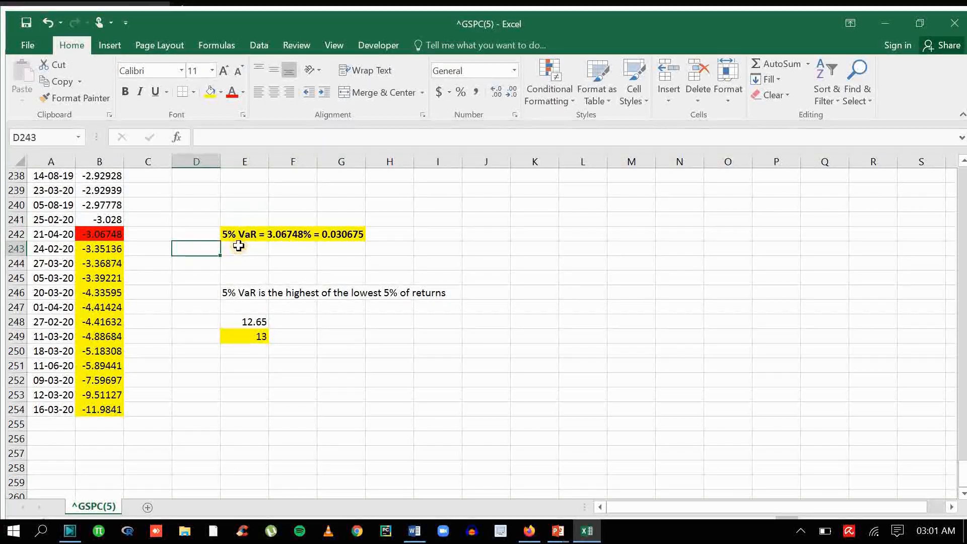
{"action": "mouse_move", "coordinate": [131, 218]}
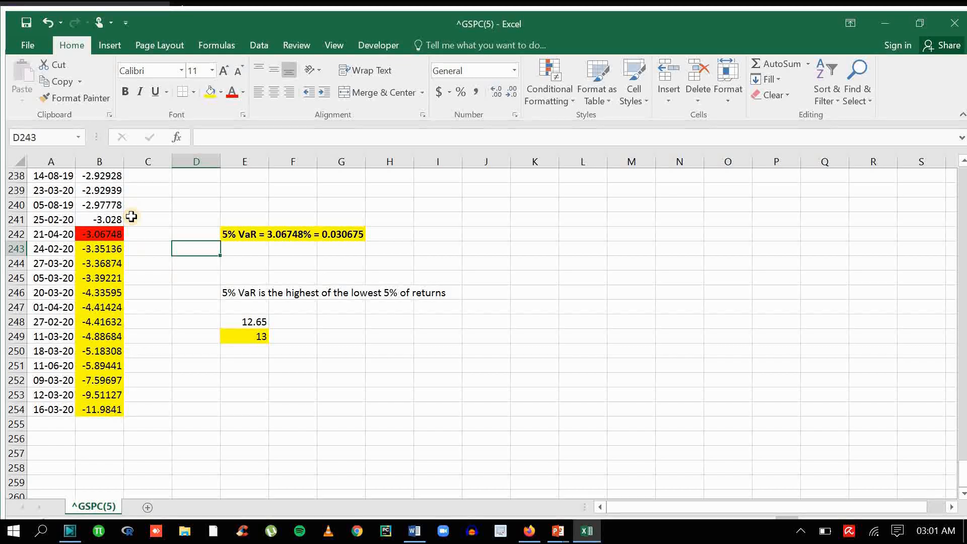